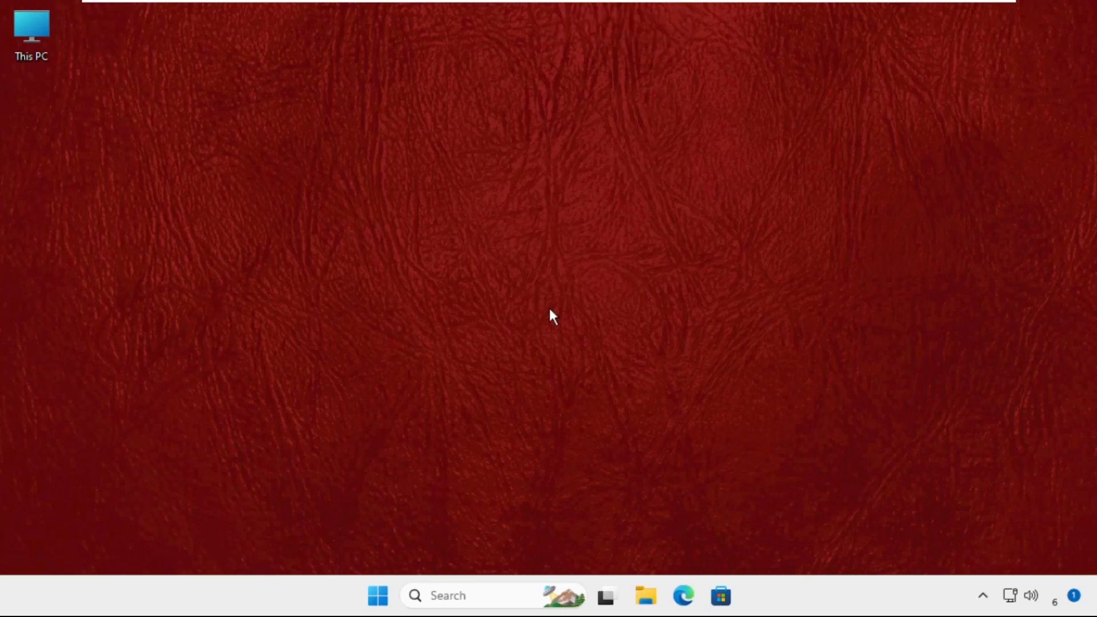
mouse_move(509, 217)
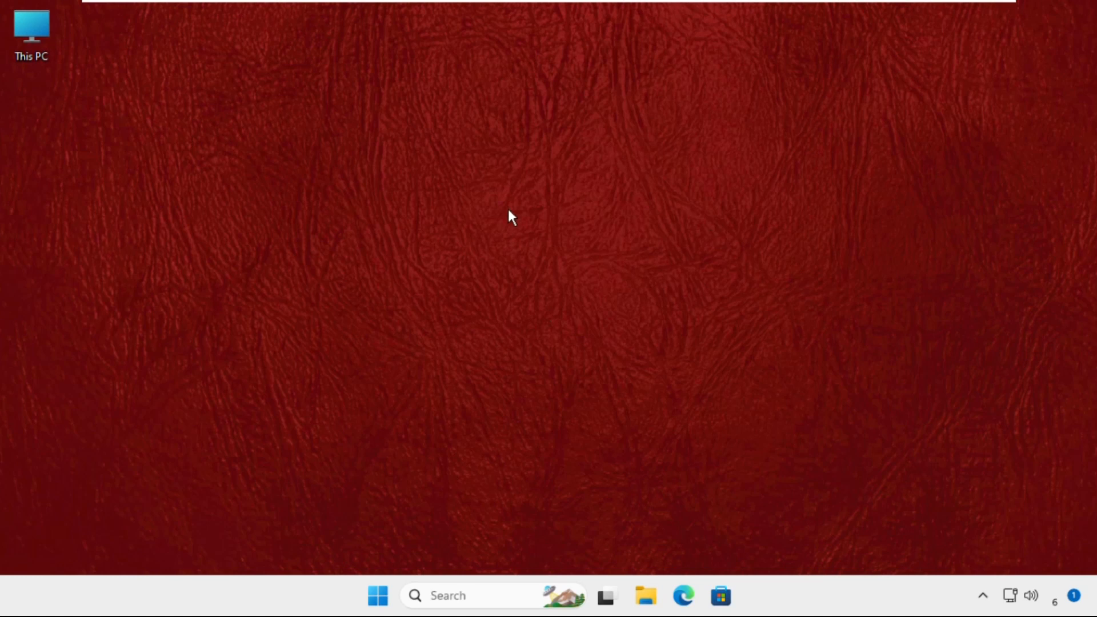
mouse_move(568, 203)
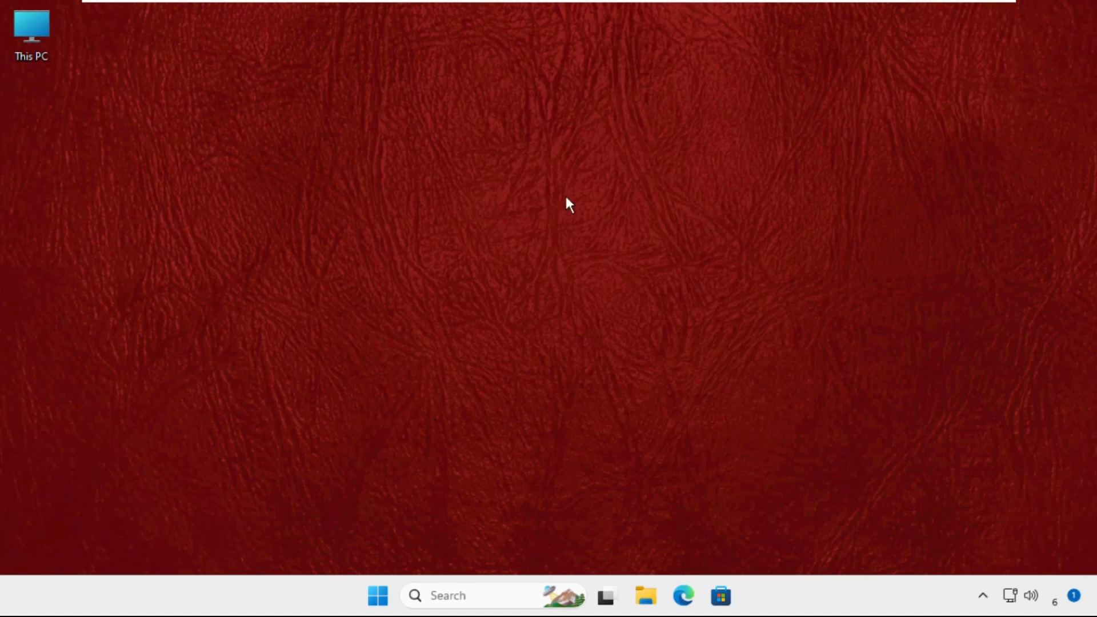
mouse_move(524, 261)
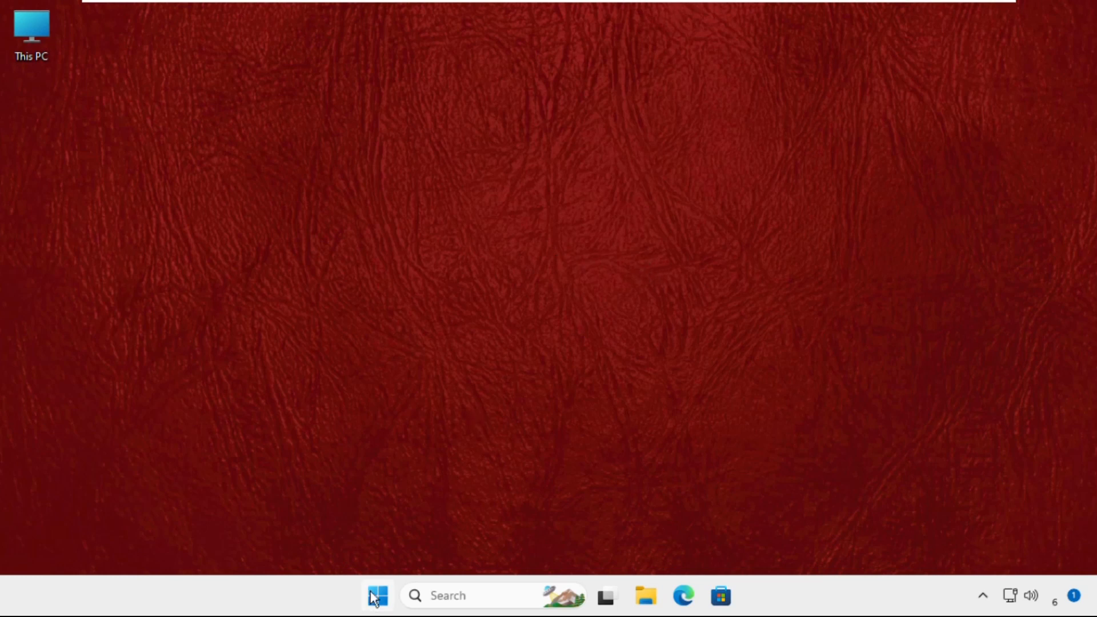
Reach the Accessibility settings category in Windows Settings from the Start quick-access menu
right_click(376, 596)
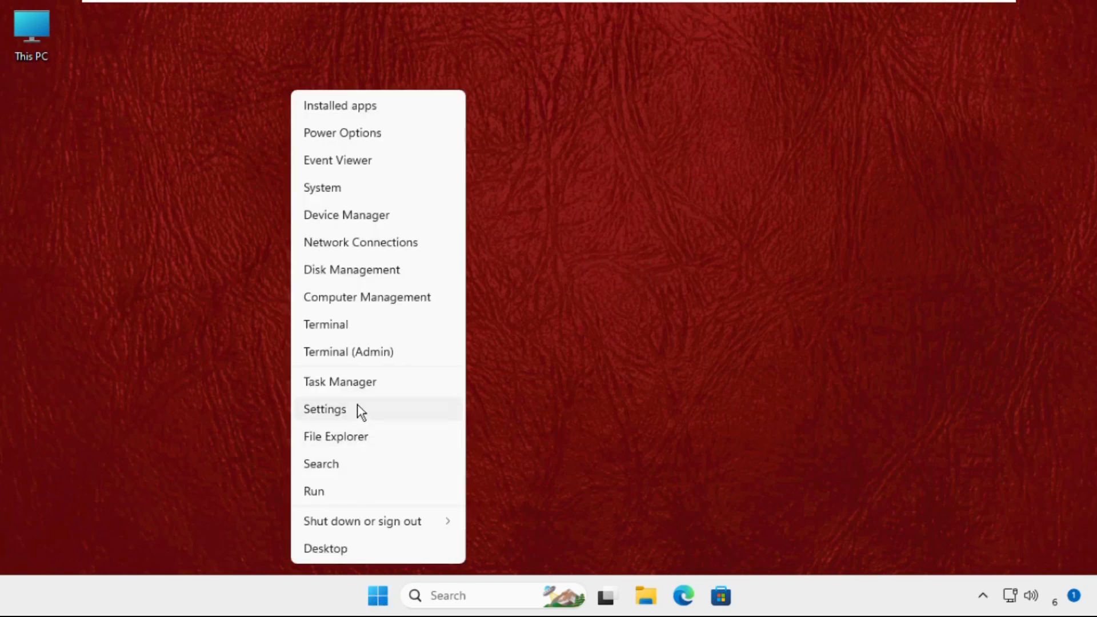
left_click(324, 409)
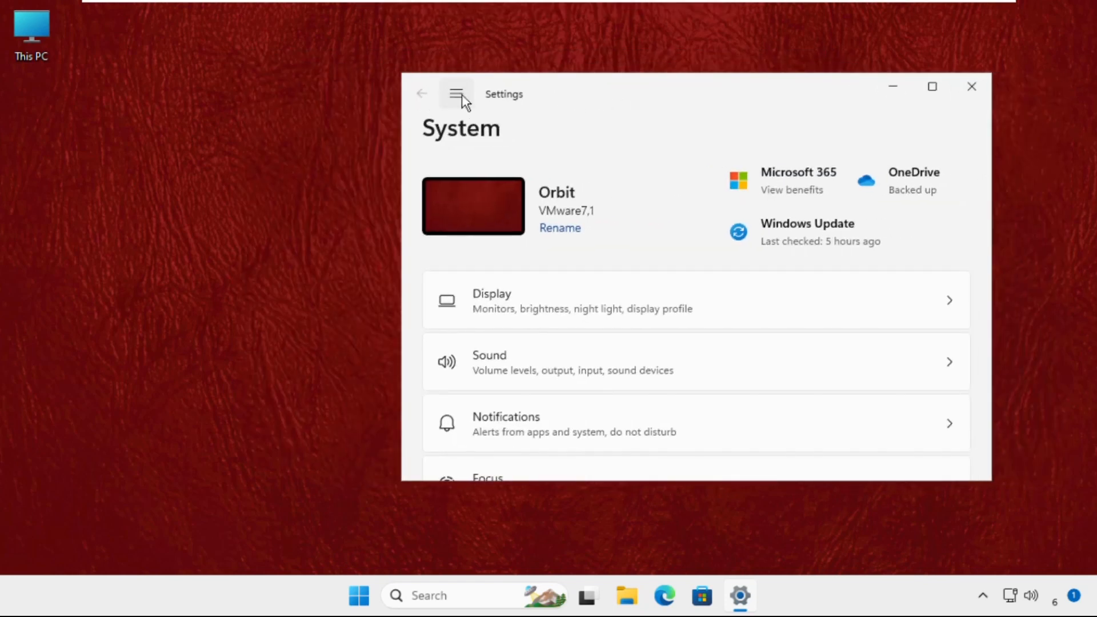
left_click(456, 93)
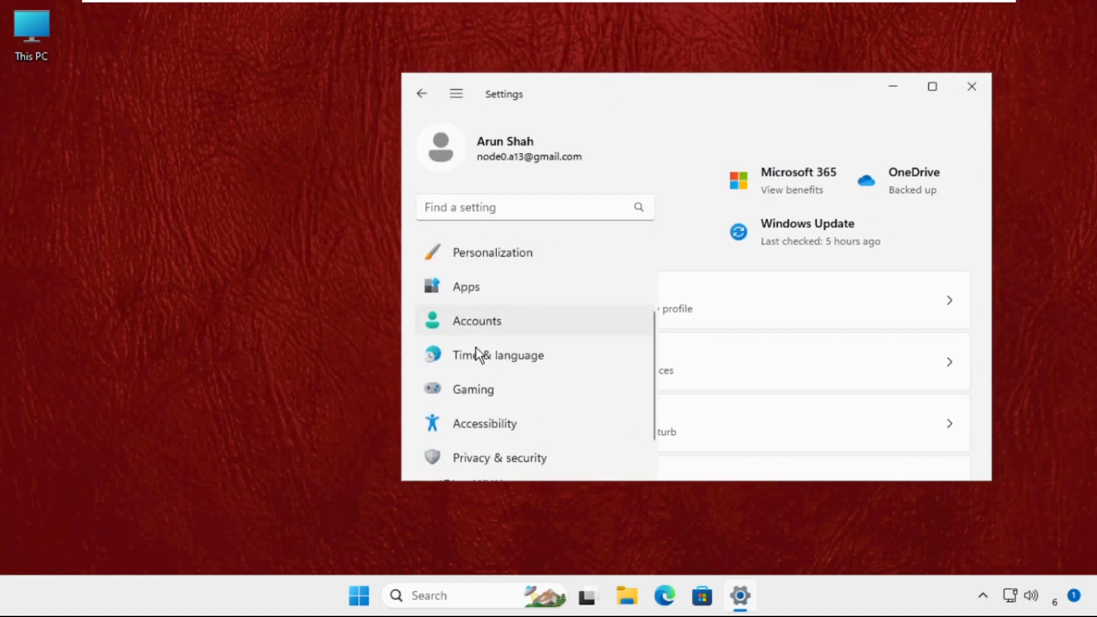
scroll("down", 3)
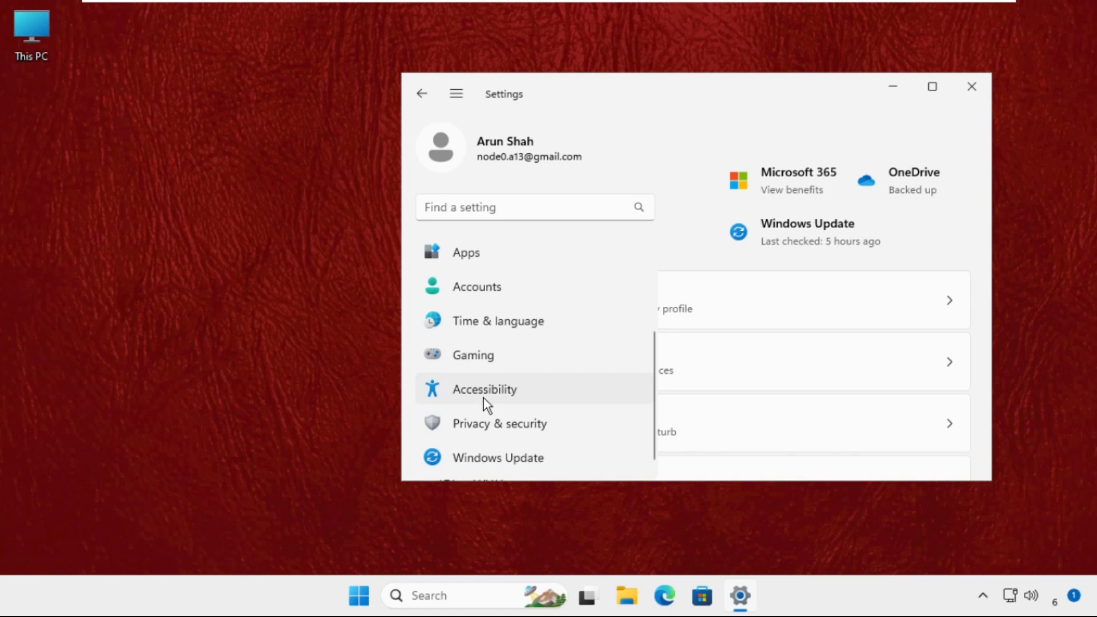
left_click(484, 389)
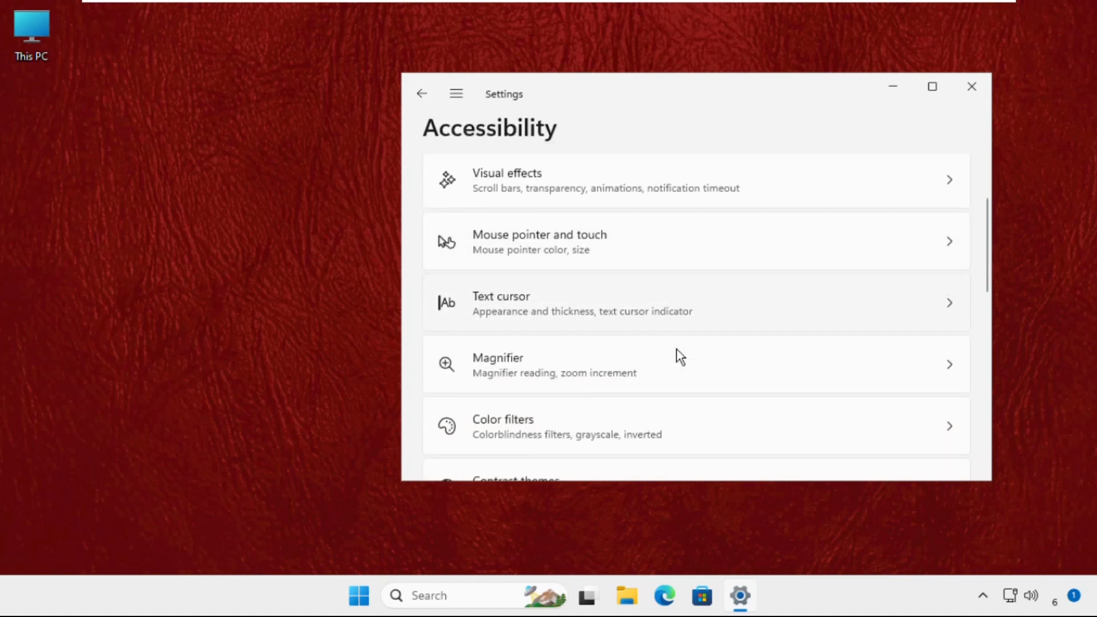
Reach the Keyboard page showing the On-screen keyboard option, still off
scroll("down", 3)
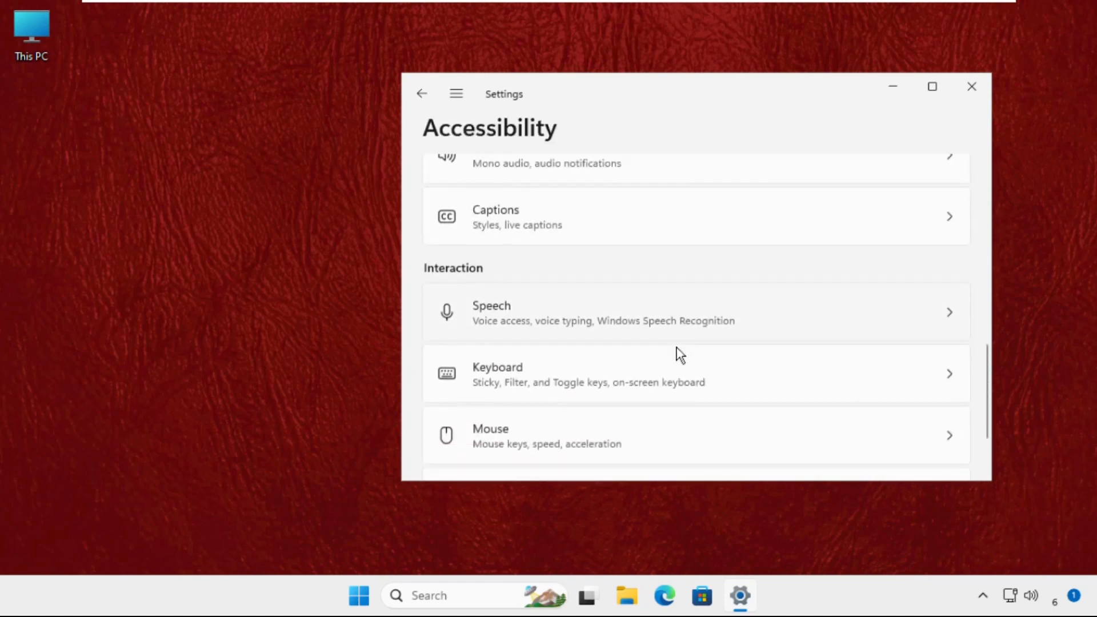
scroll("down", 3)
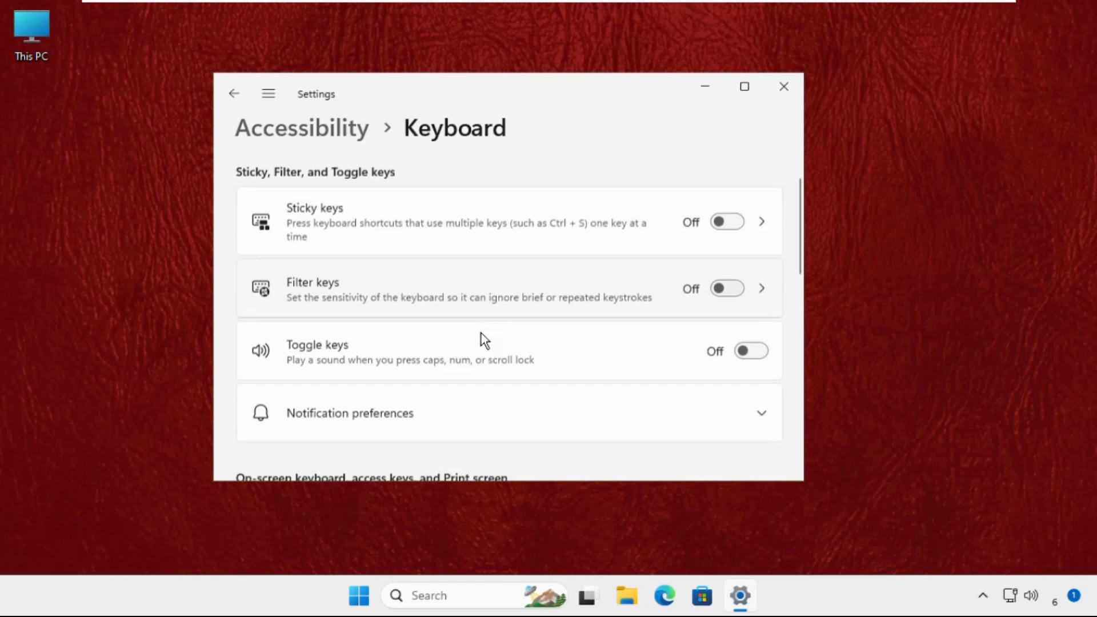
scroll("down", 3)
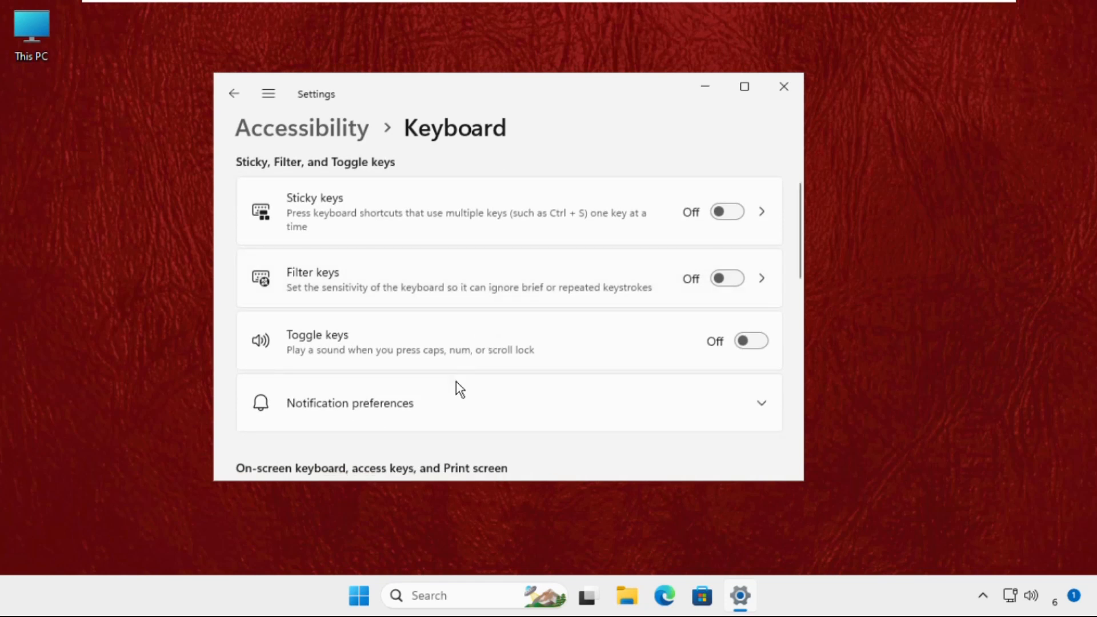
scroll("down", 3)
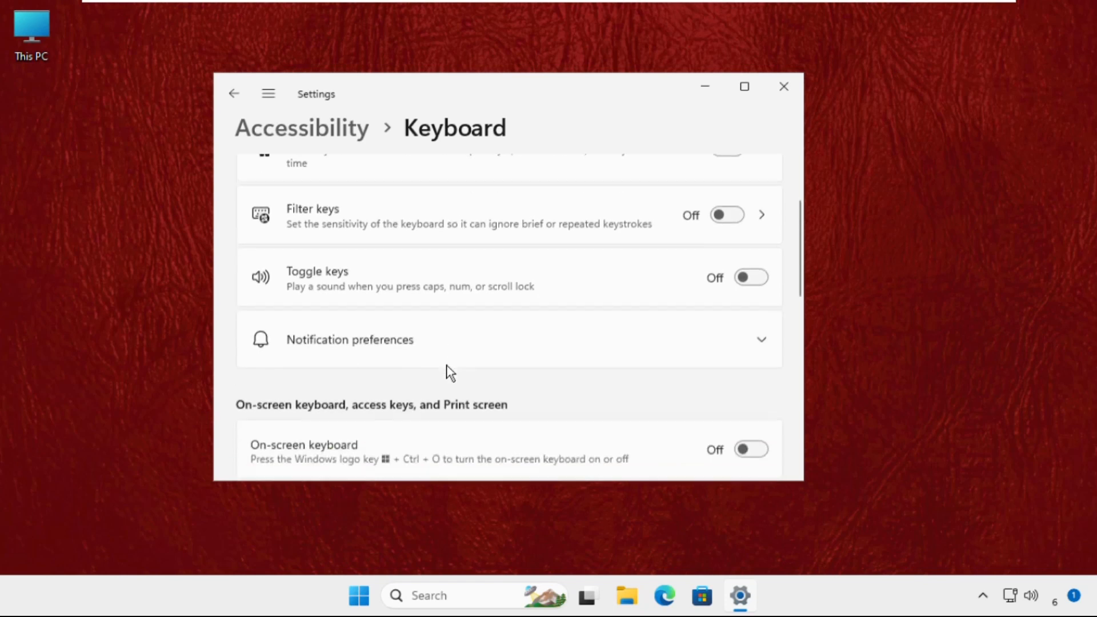
scroll("down", 3)
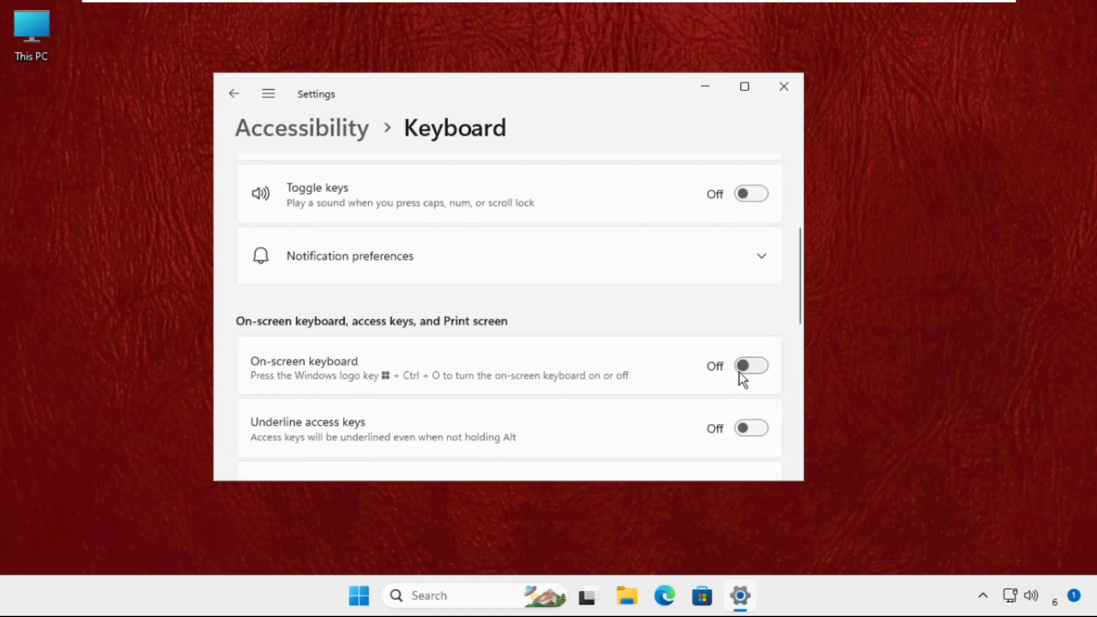
Switch the On-screen keyboard setting to On
left_click(750, 366)
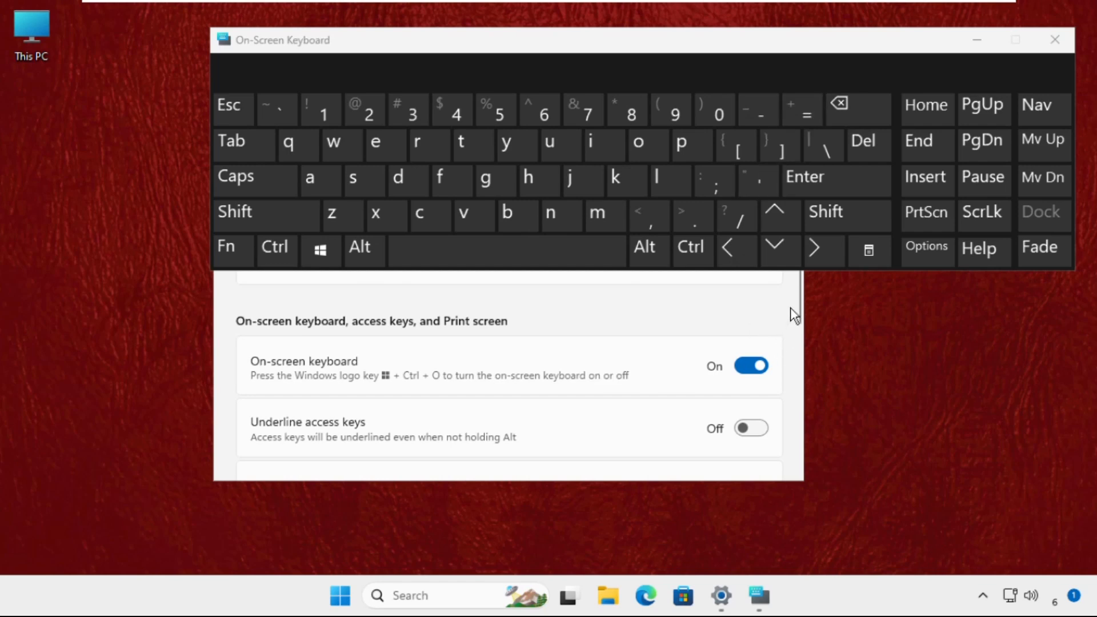
mouse_move(962, 49)
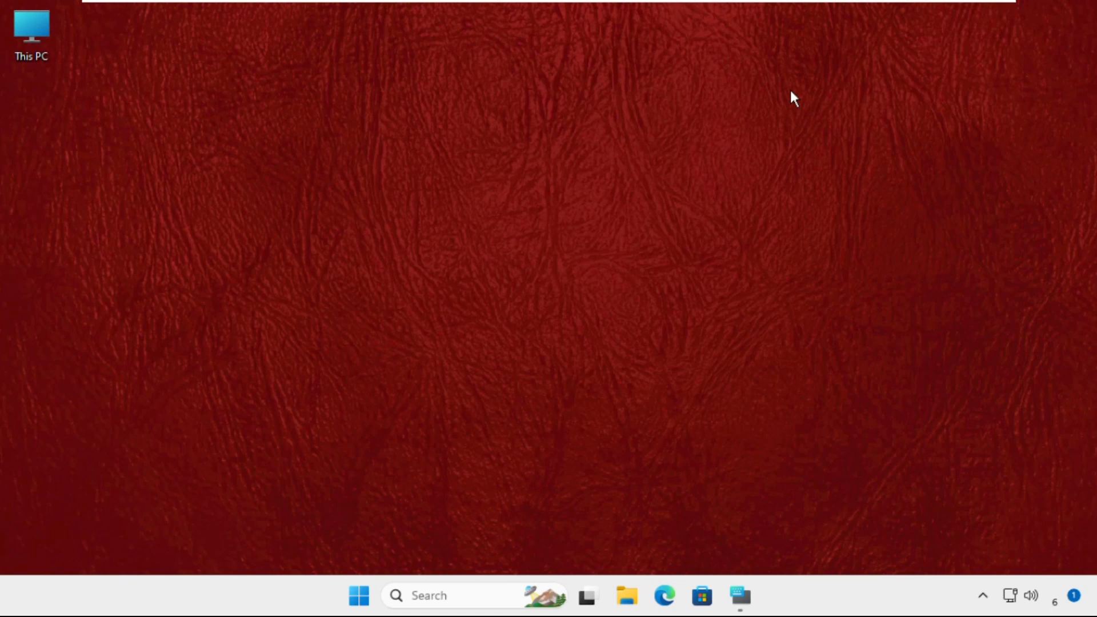
mouse_move(598, 321)
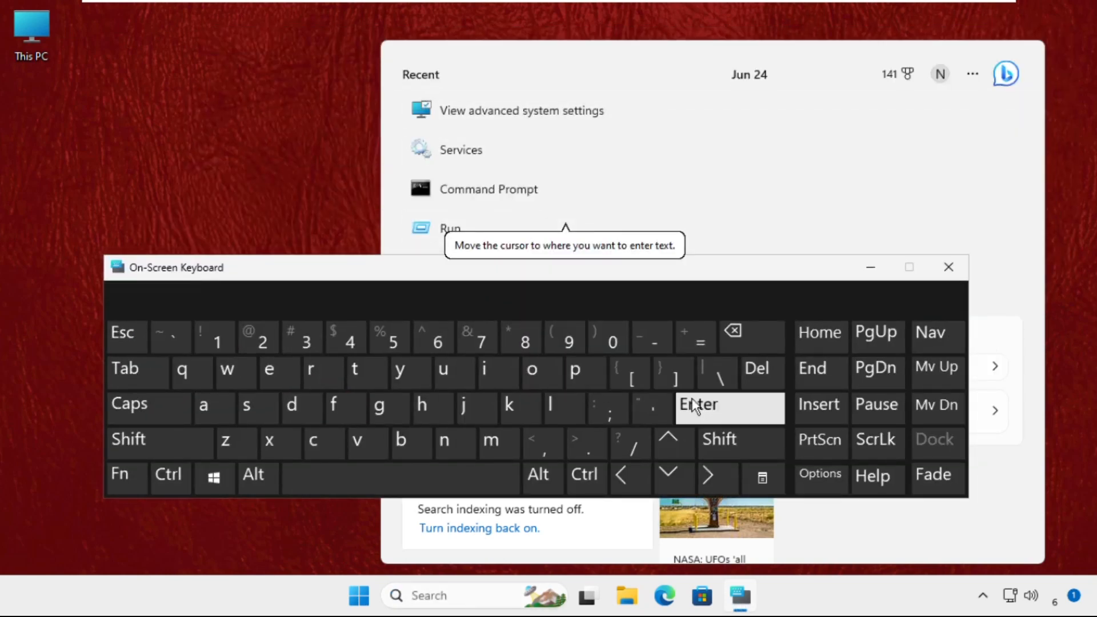
Launch Registry Editor by running regedit from the Run dialog
left_click(450, 228)
type("r")
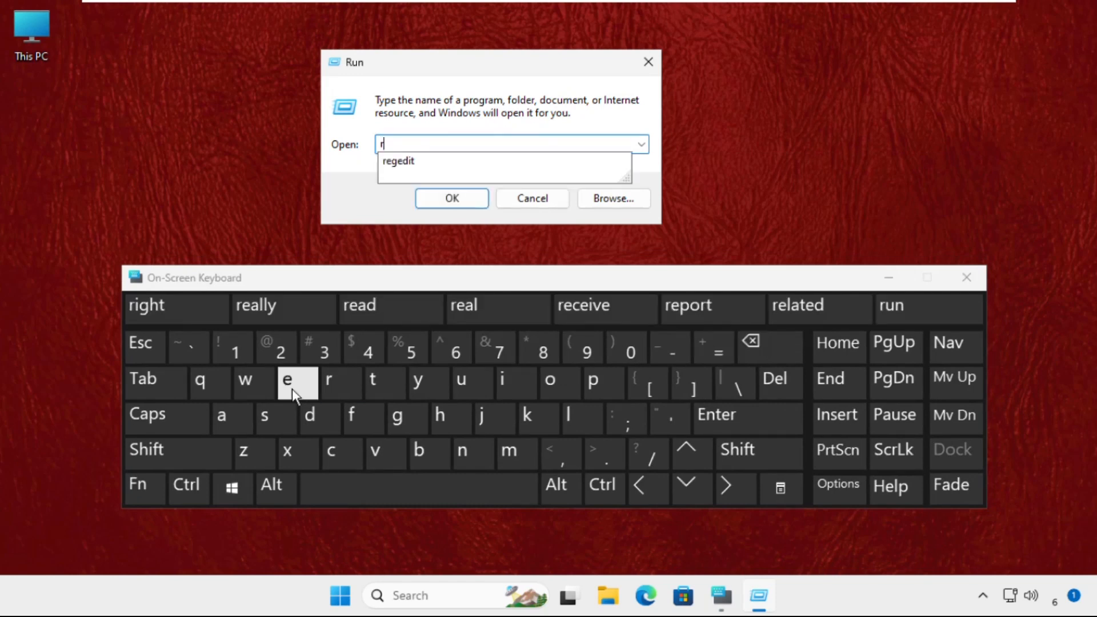
left_click(309, 414)
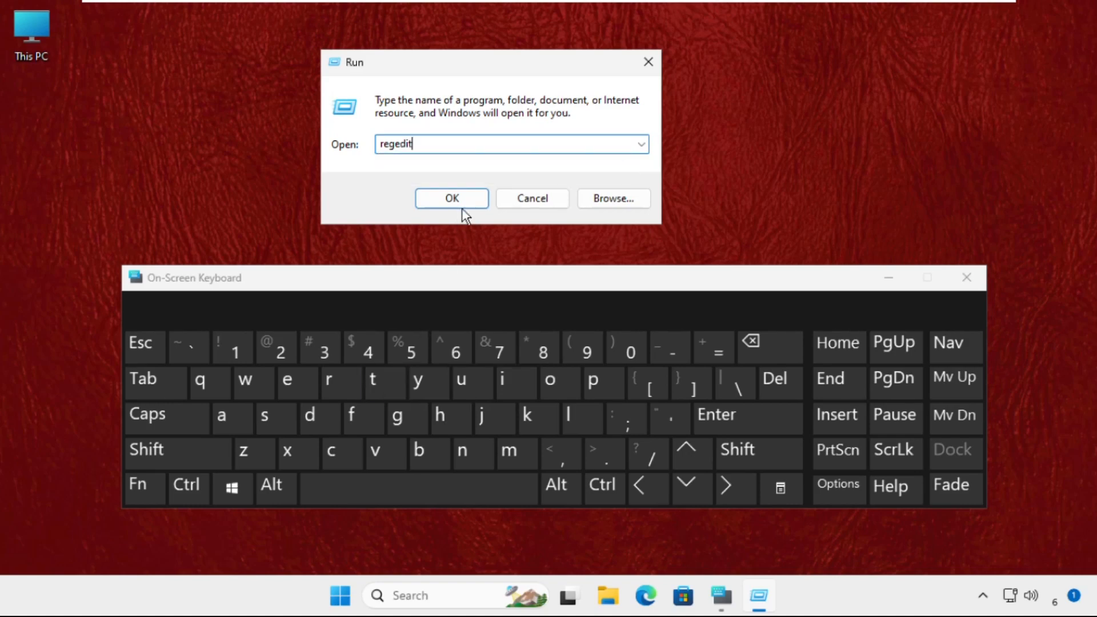
left_click(451, 198)
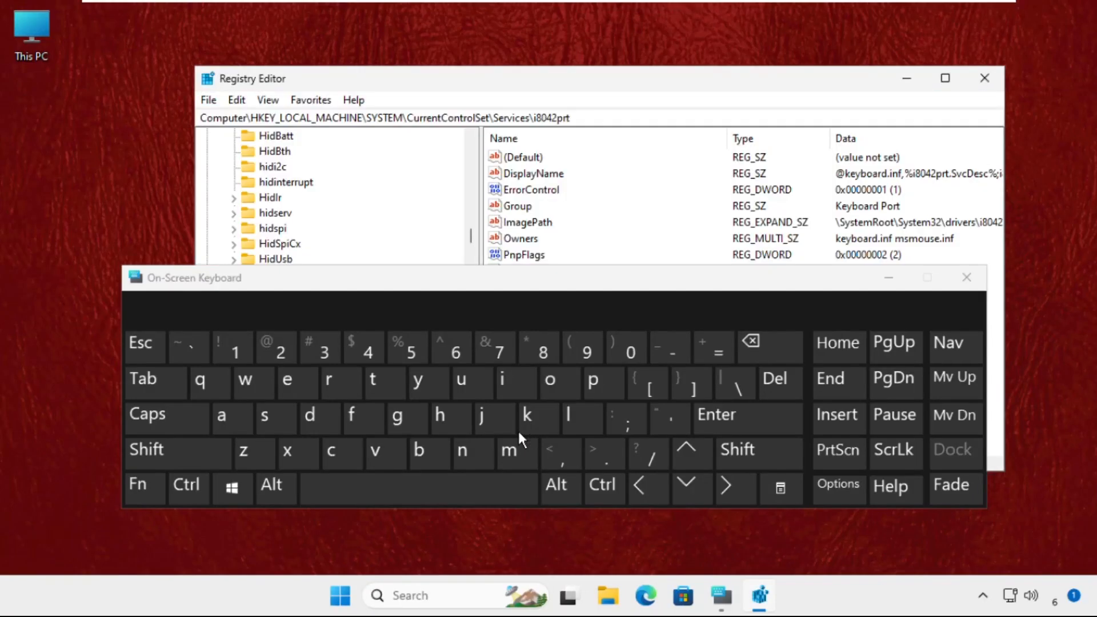
Close the on-screen keyboard and expand HKEY_LOCAL_MACHINE › SYSTEM in the registry tree
left_click(966, 277)
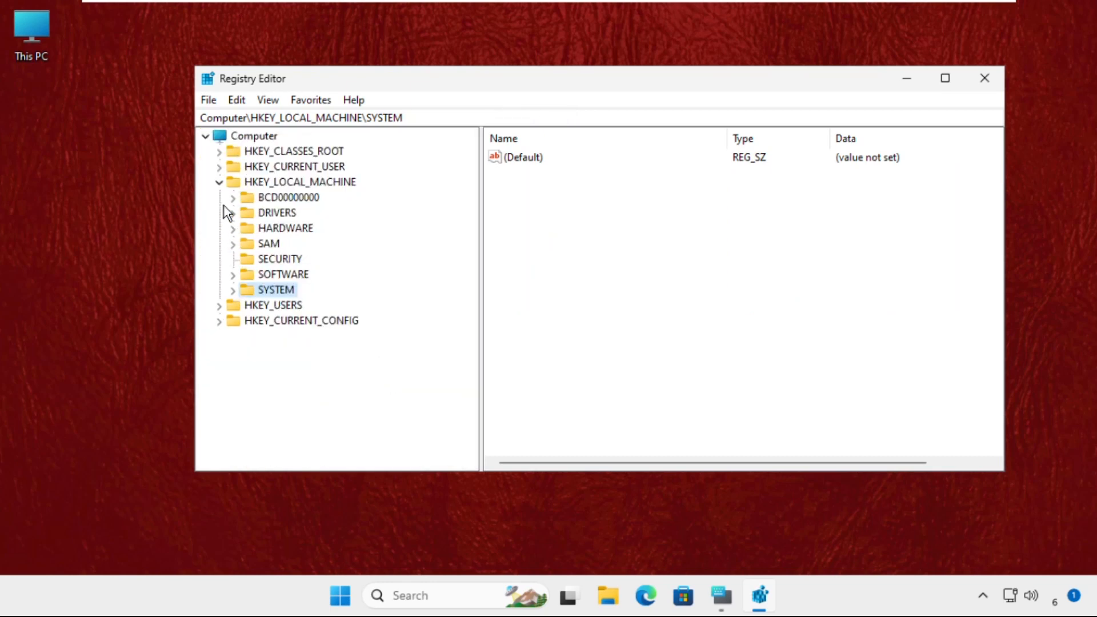
mouse_move(219, 186)
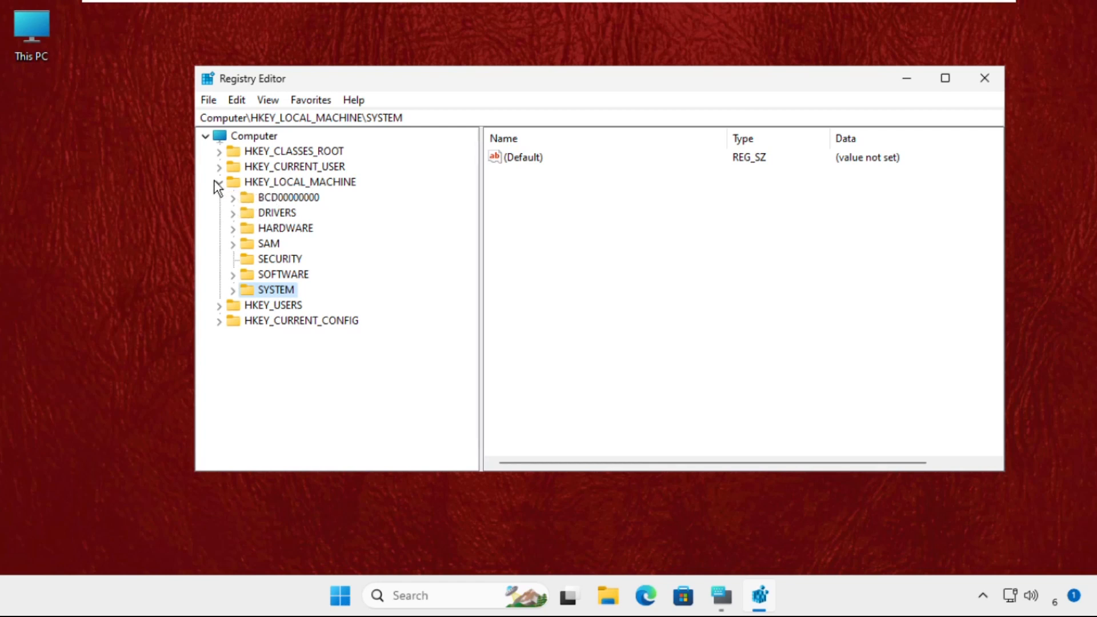
left_click(219, 182)
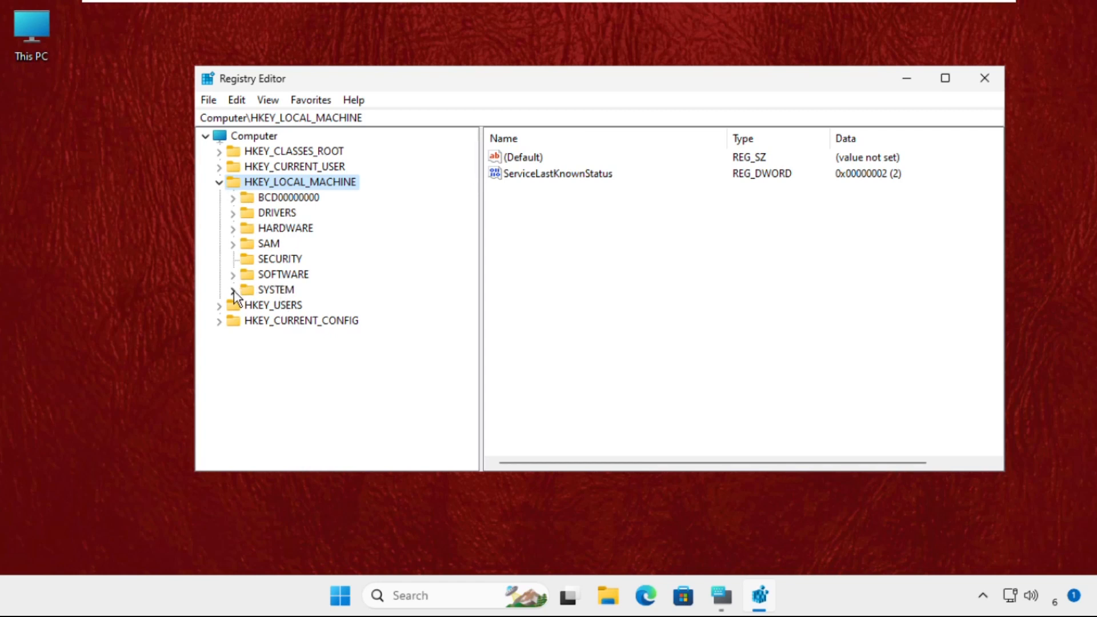
left_click(233, 289)
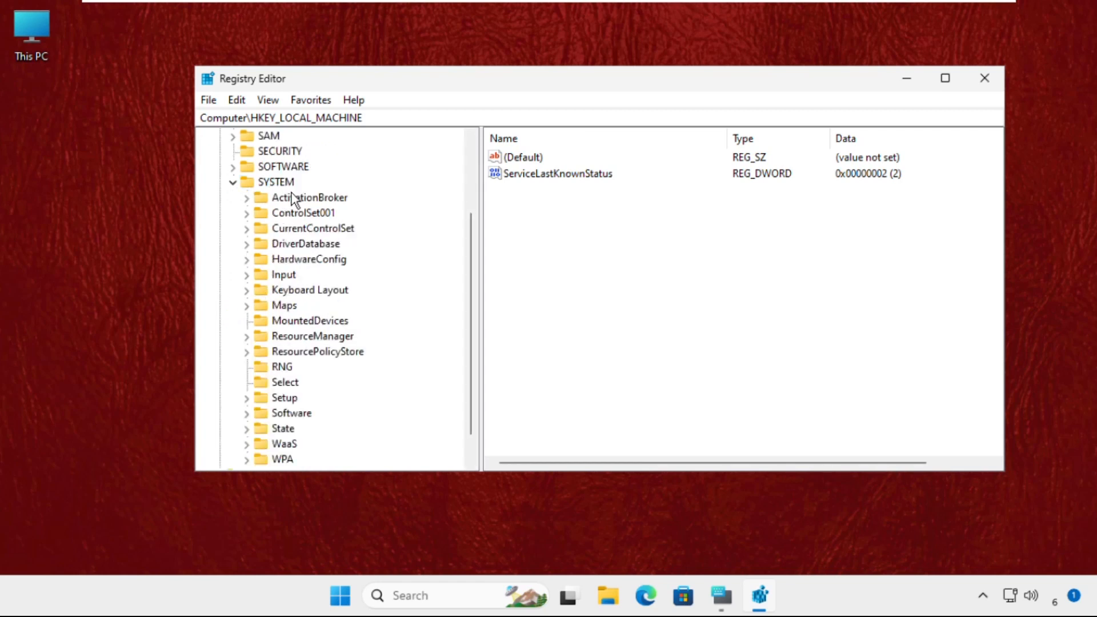
mouse_move(301, 261)
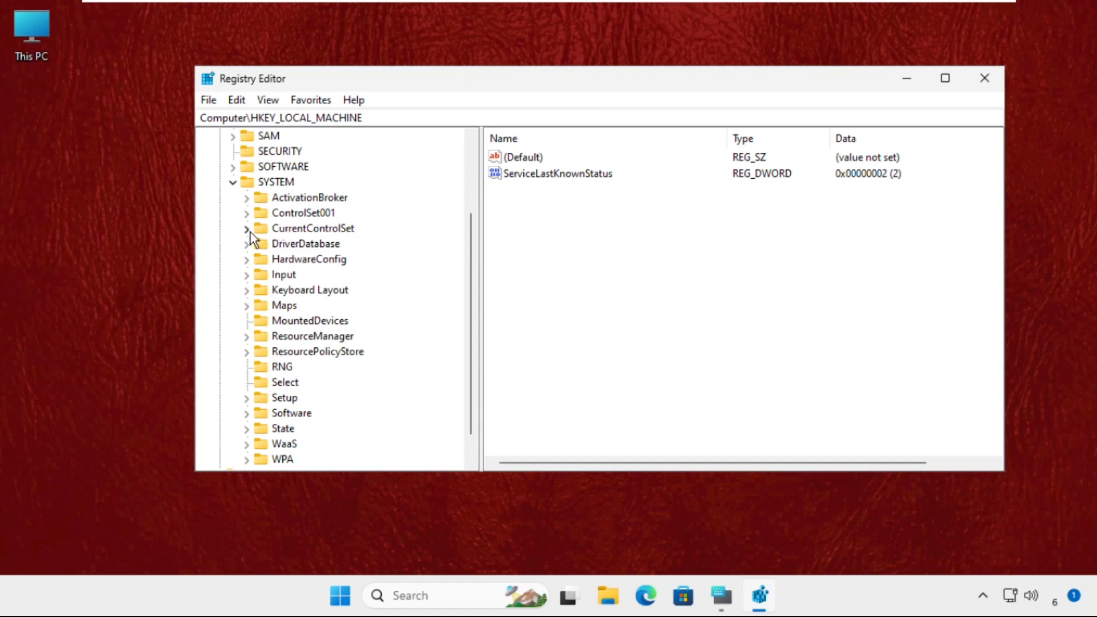
Expand CurrentControlSet › Services and select the i8042prt service key
left_click(246, 228)
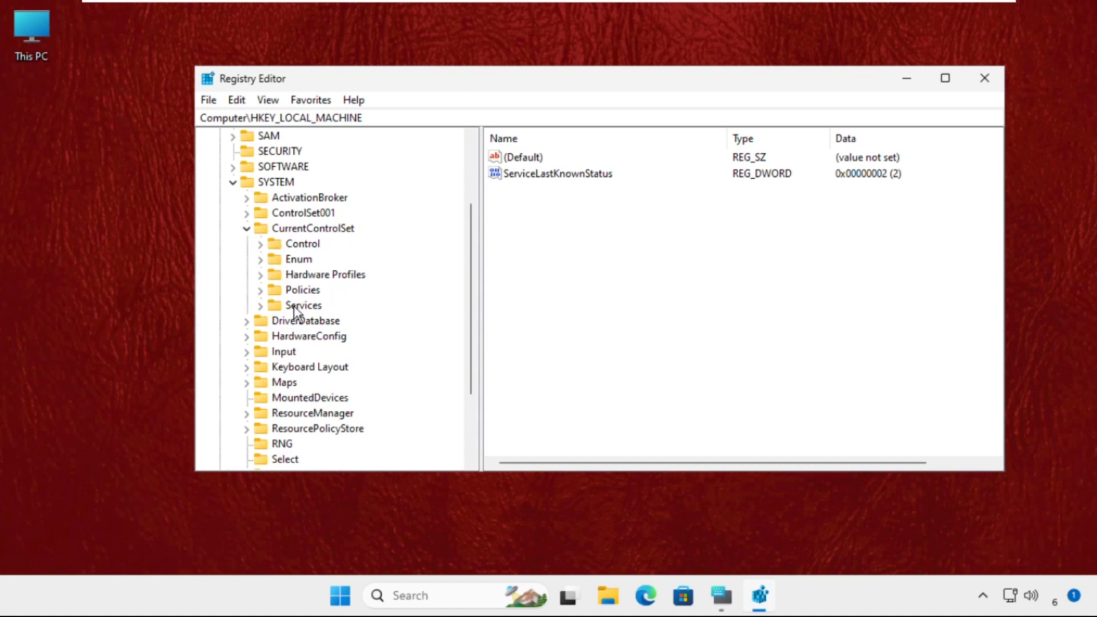
mouse_move(261, 312)
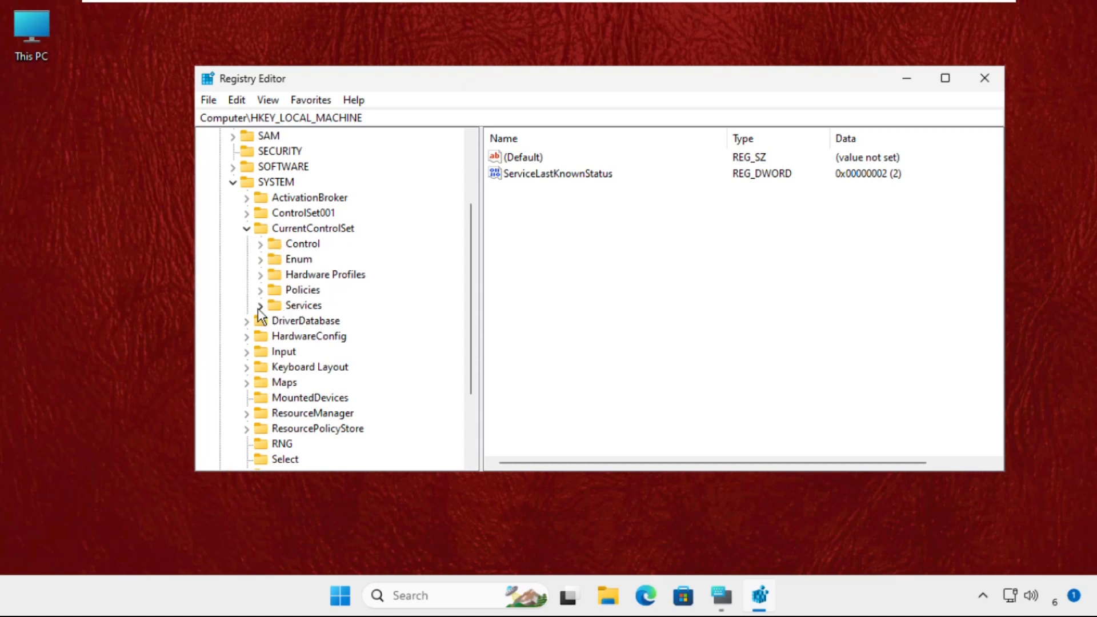
scroll("down", 3)
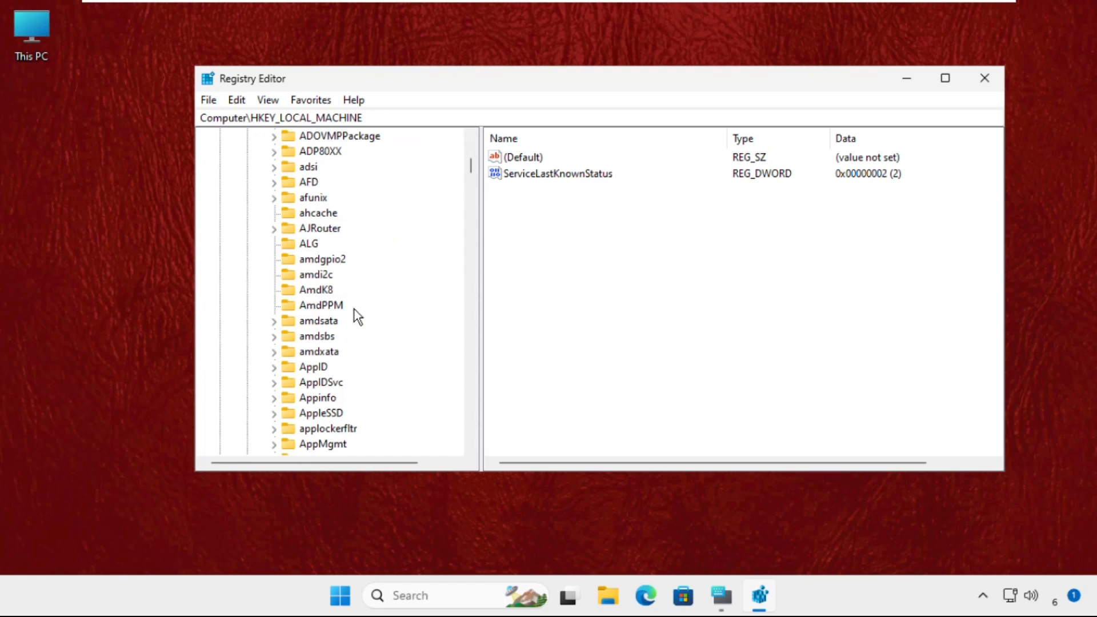
scroll("down", 3)
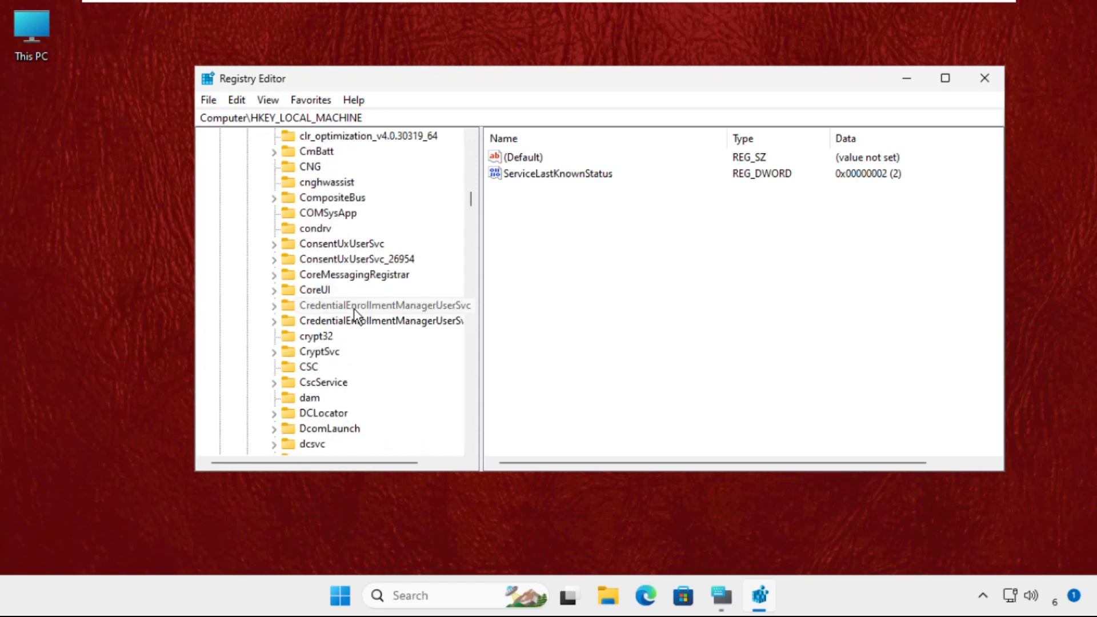
scroll("down", 3)
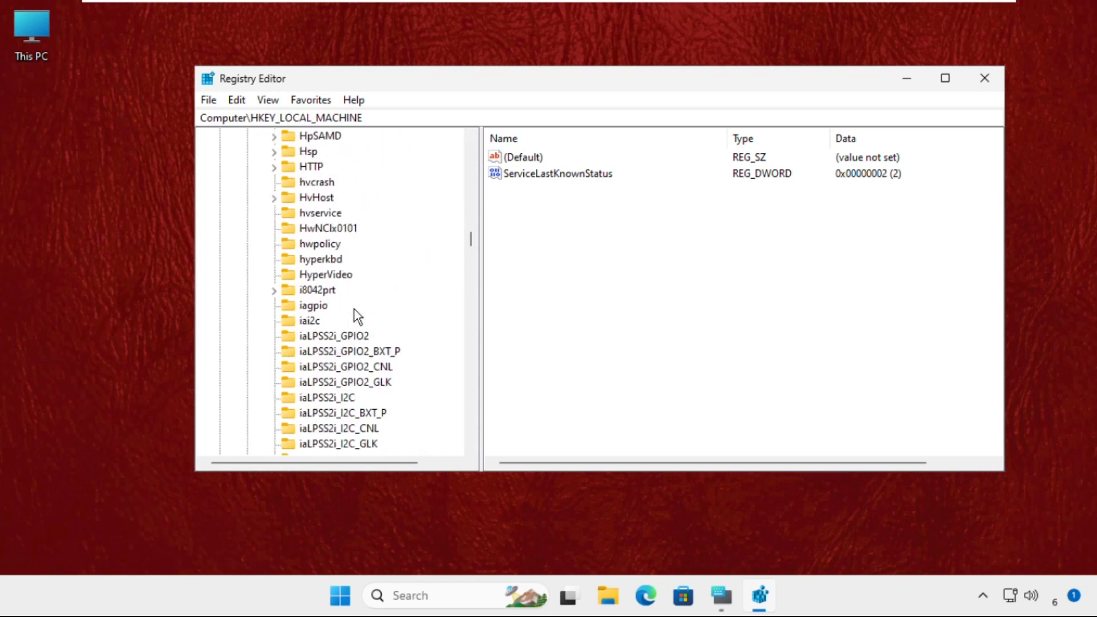
scroll("down", 3)
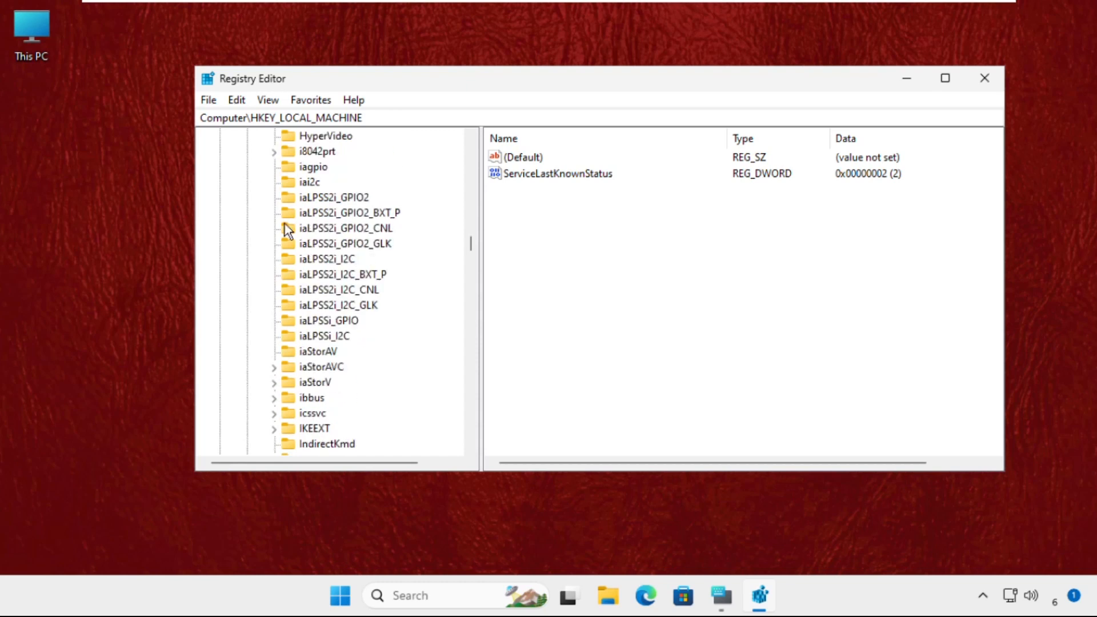
left_click(317, 151)
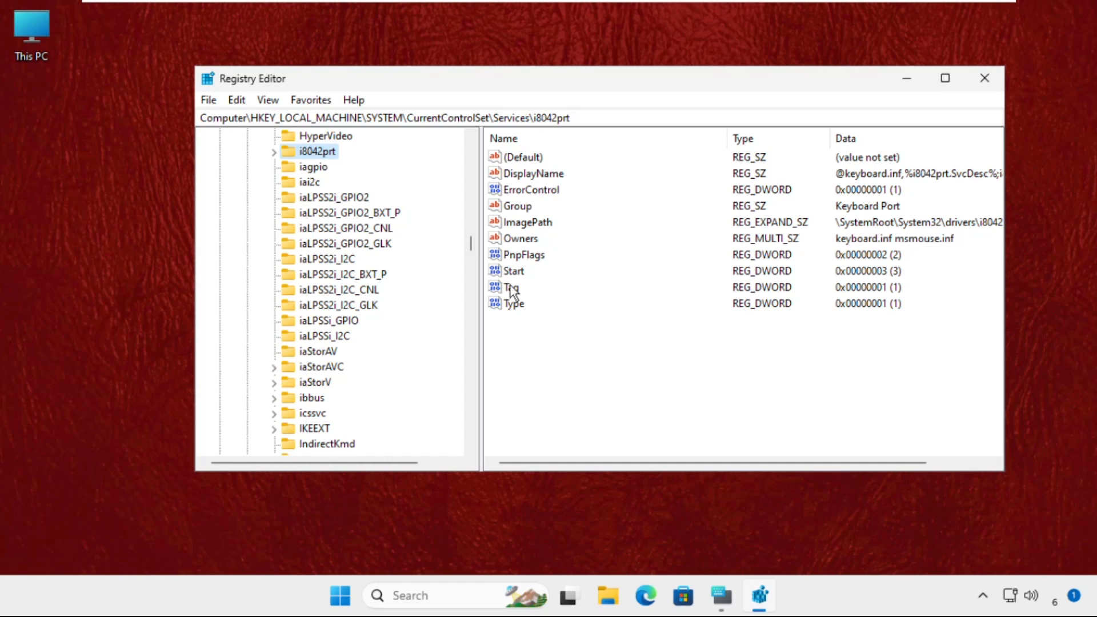
Select the Start value of i8042prt and bring up its actions
left_click(513, 271)
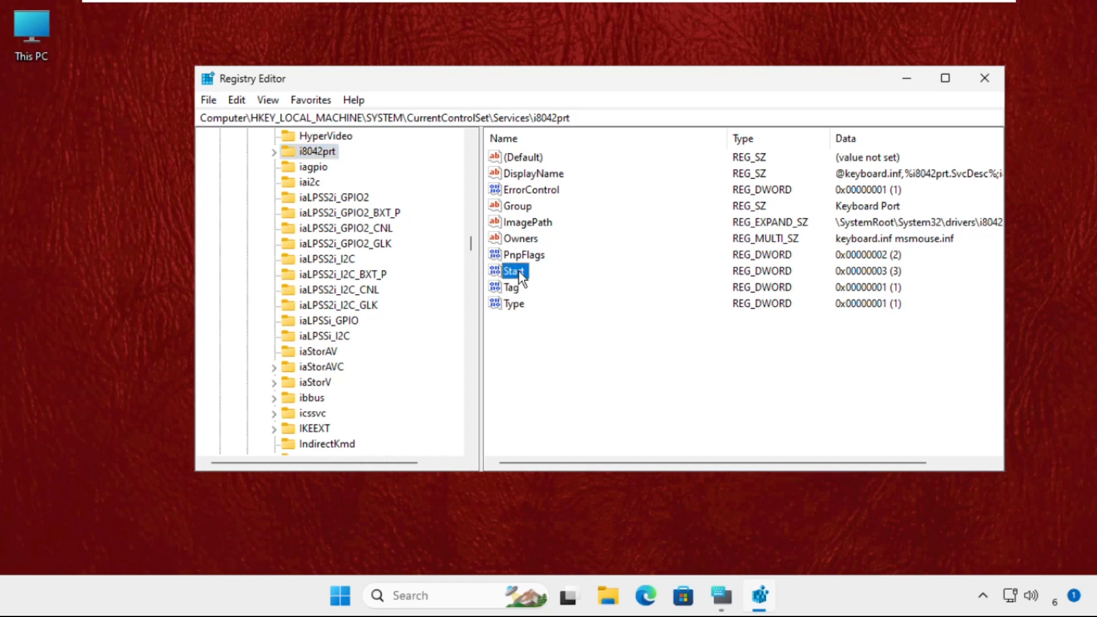
right_click(513, 271)
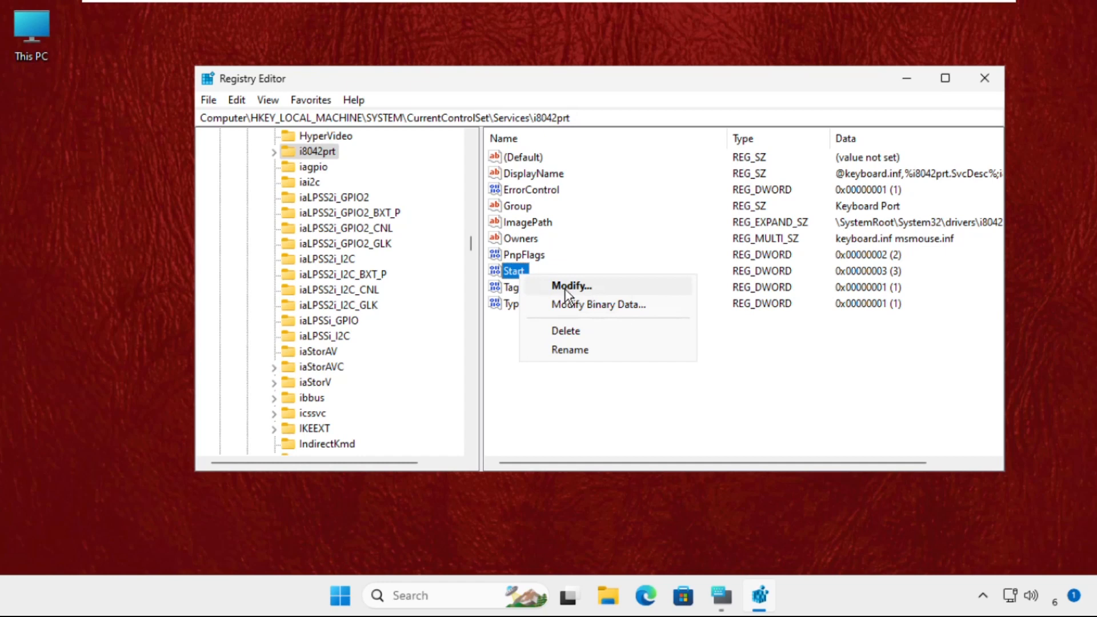
Modify the i8042prt Start value data from 3 to 1 and confirm
left_click(571, 286)
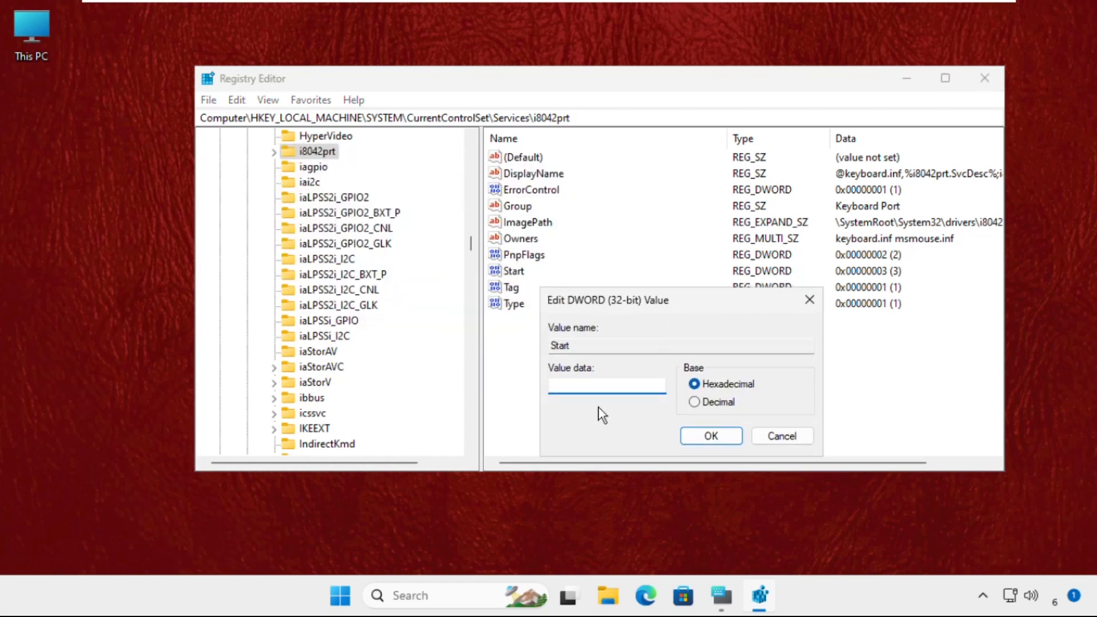
type("1")
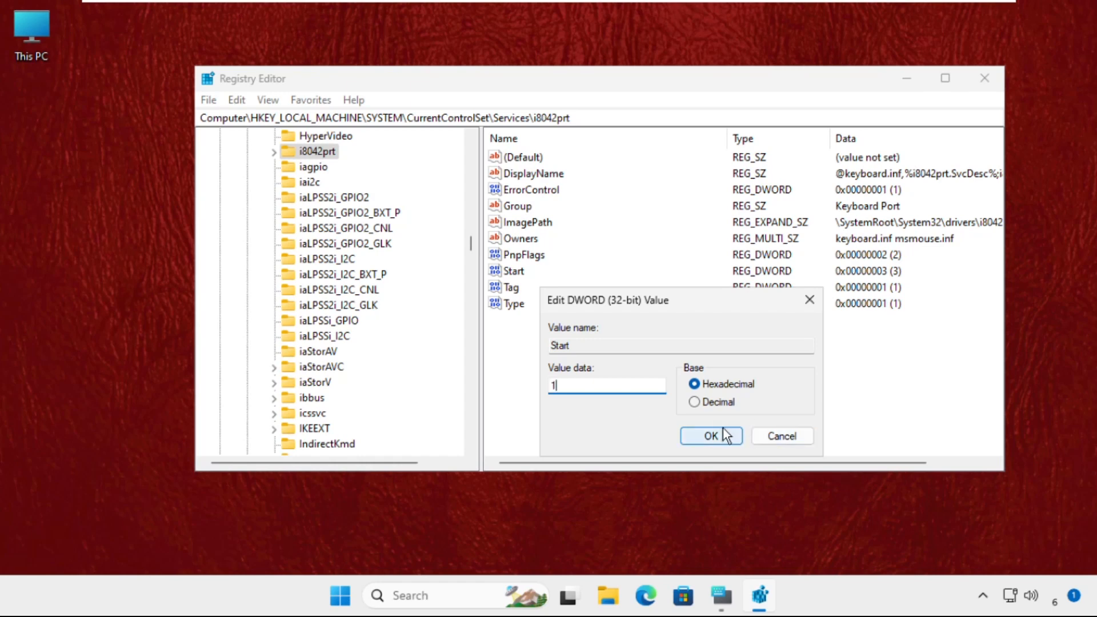
left_click(711, 435)
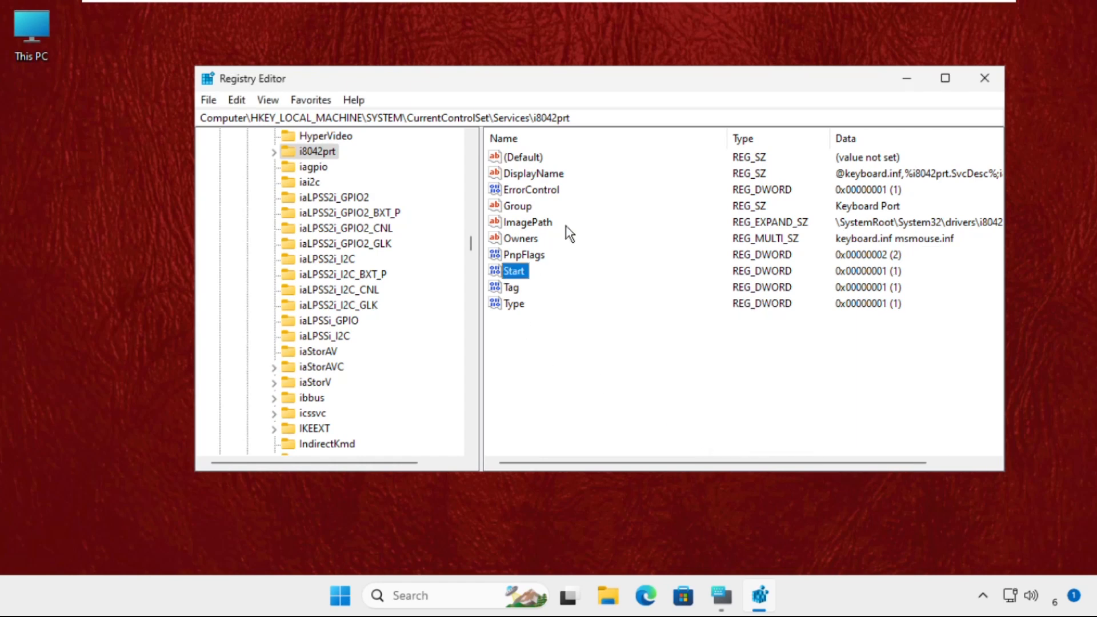
Close Registry Editor and the on-screen keyboard, then launch Device Manager from the Start quick-access menu
left_click(985, 78)
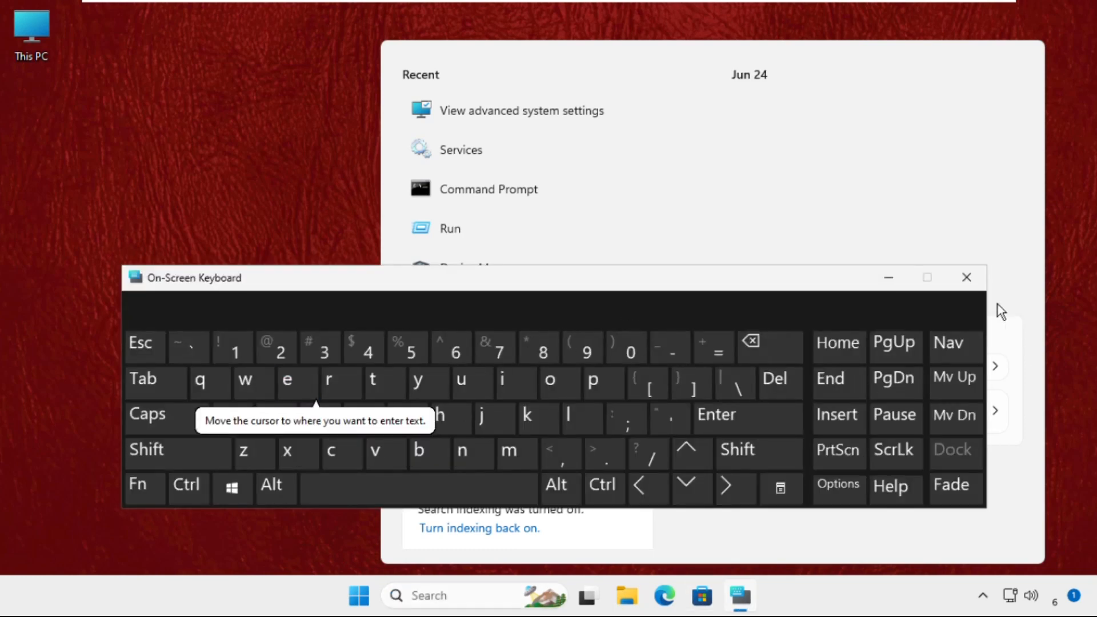
left_click(967, 277)
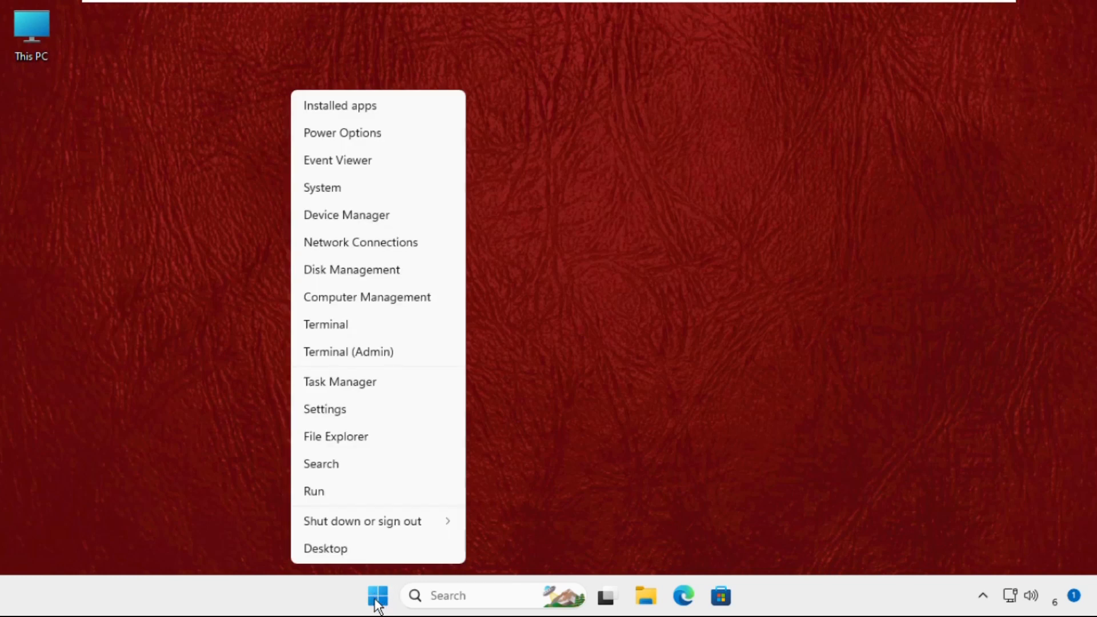
left_click(346, 215)
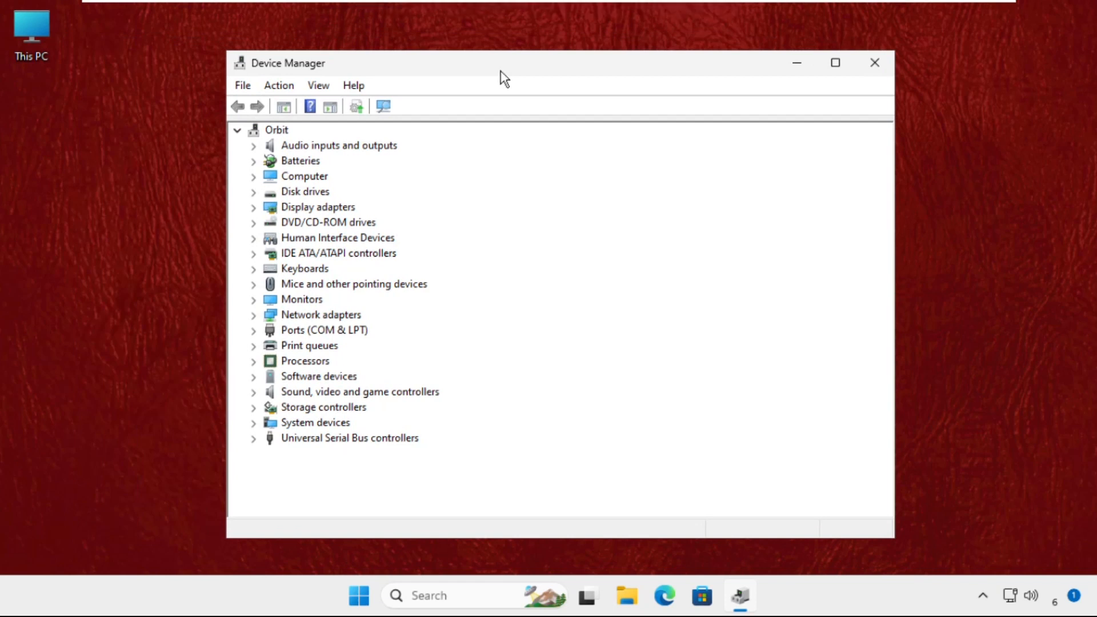
mouse_move(293, 274)
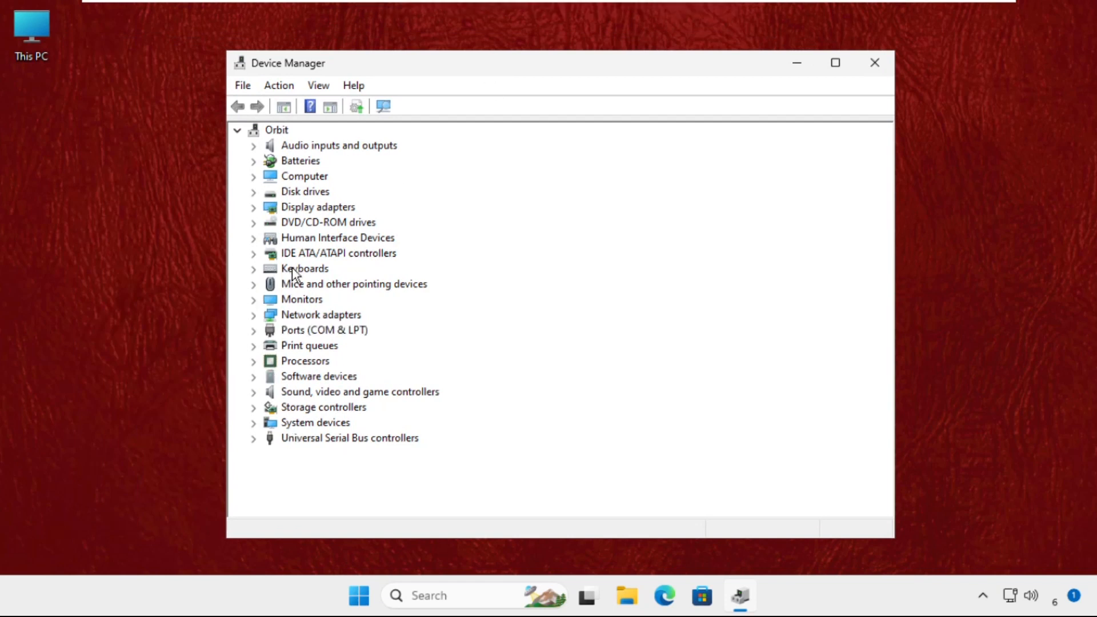
mouse_move(376, 413)
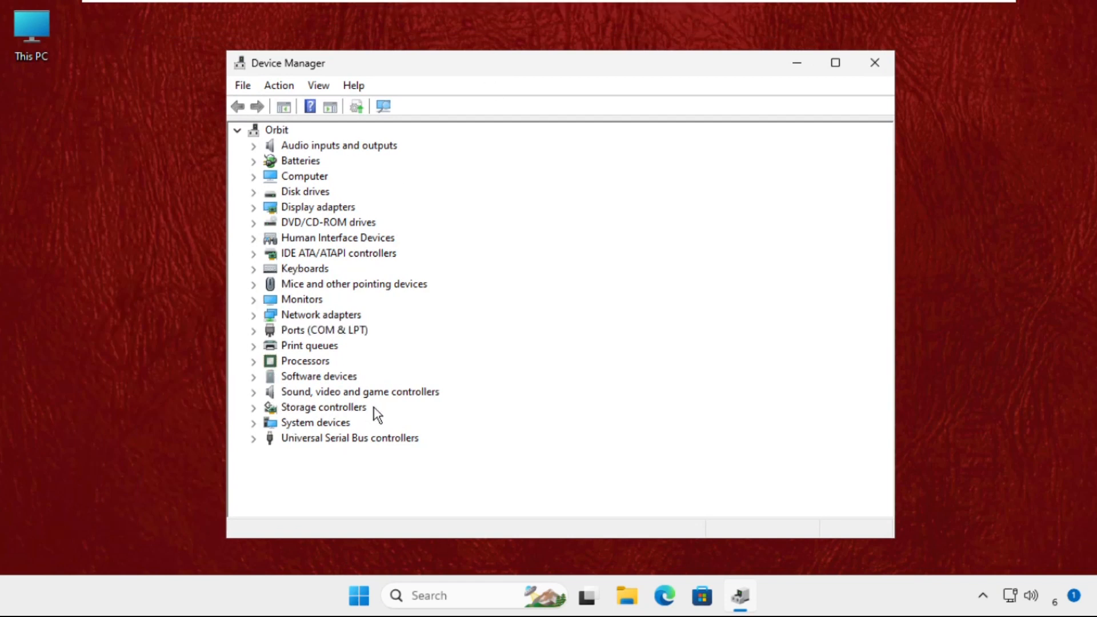
mouse_move(286, 296)
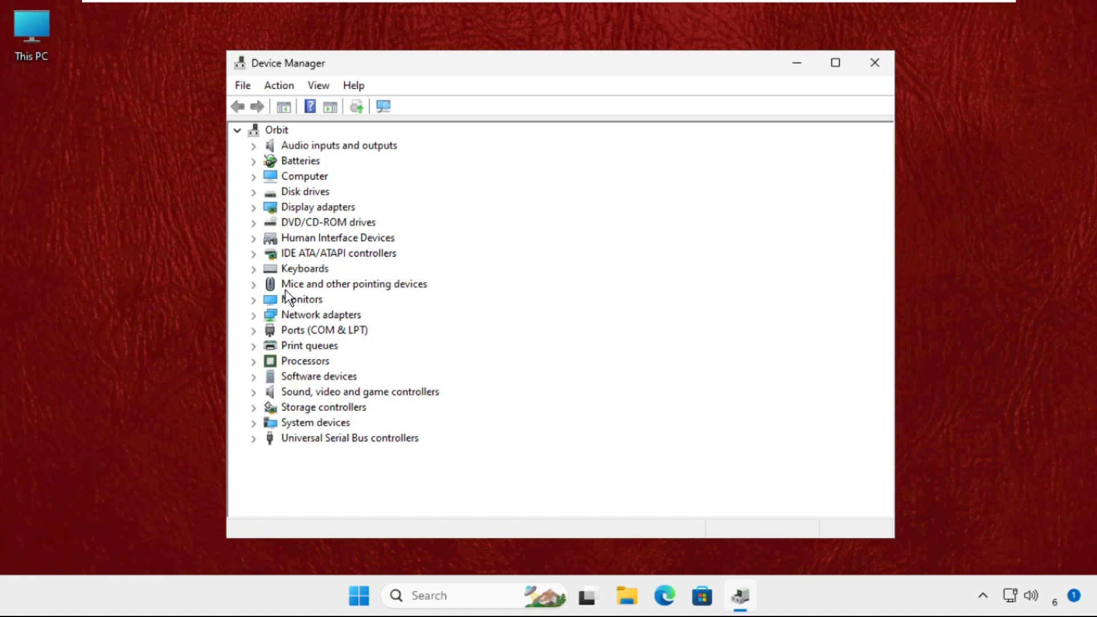
mouse_move(341, 292)
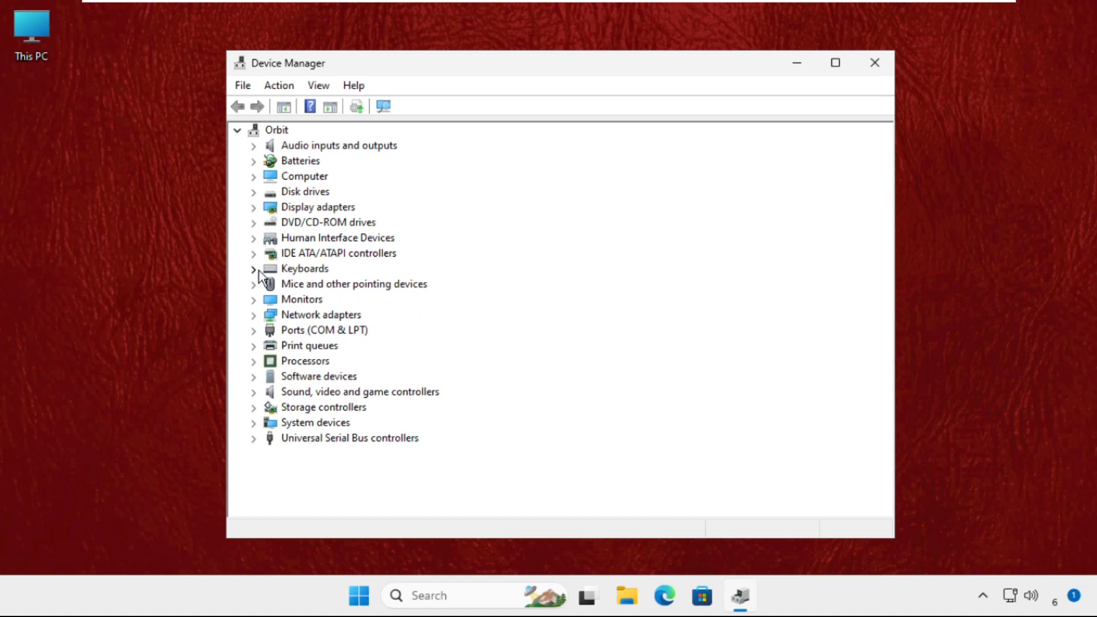
Update the Standard PS/2 Keyboard driver via its Properties, letting Windows search automatically for drivers
left_click(253, 268)
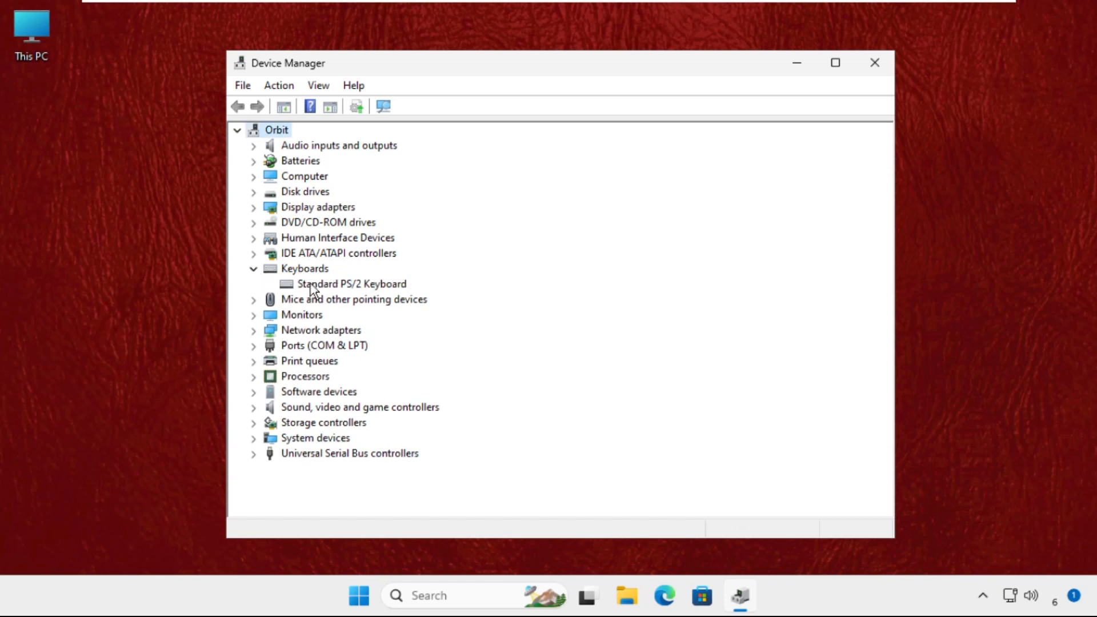
right_click(352, 284)
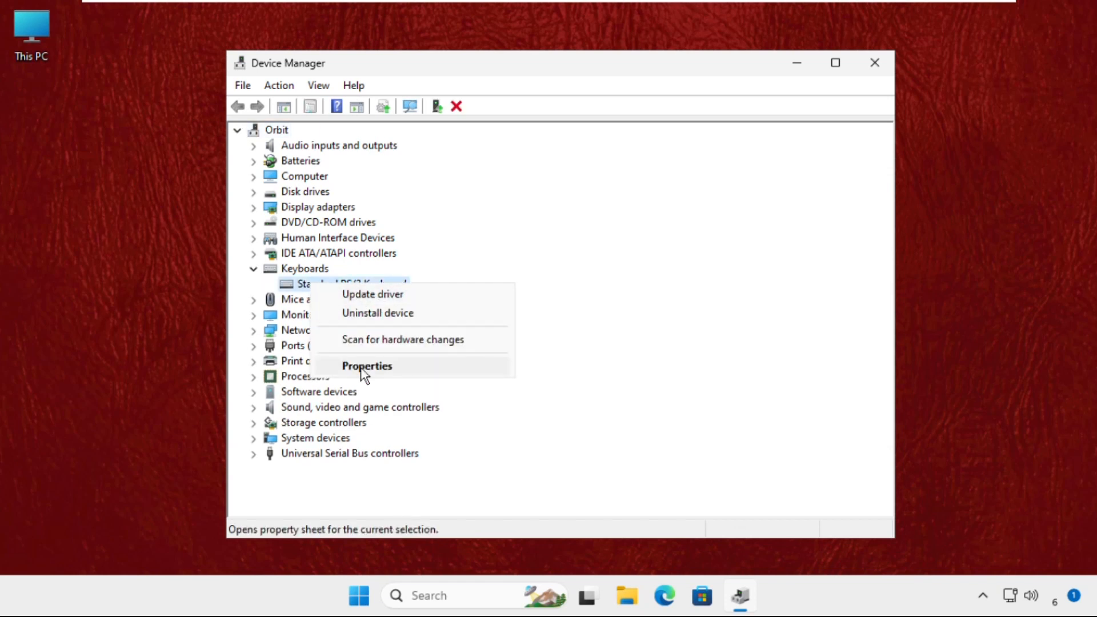
left_click(366, 365)
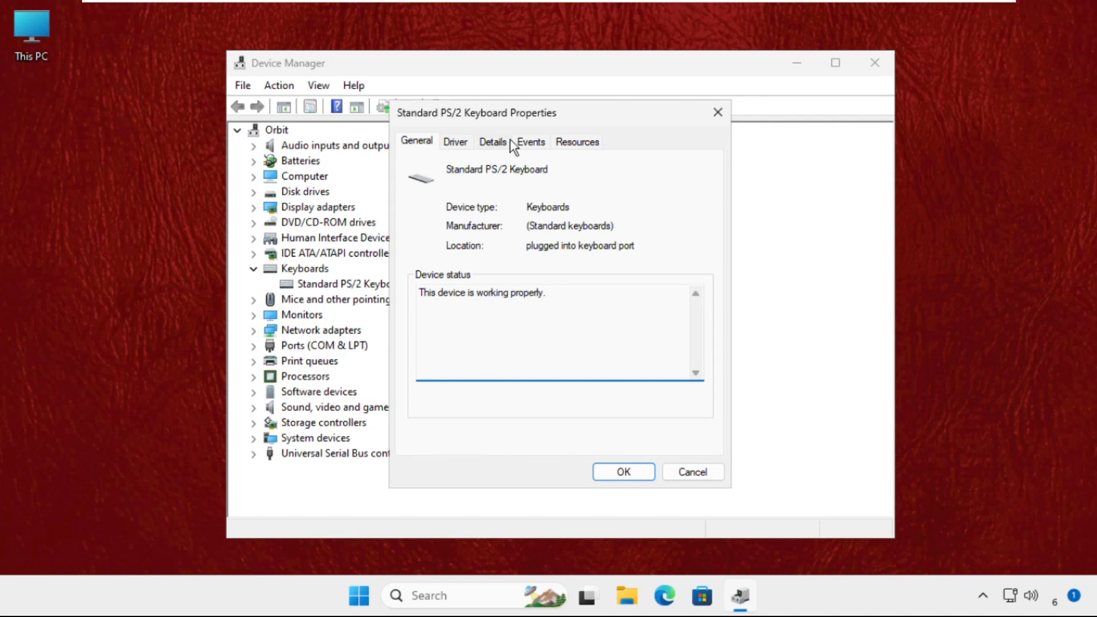
left_click(455, 141)
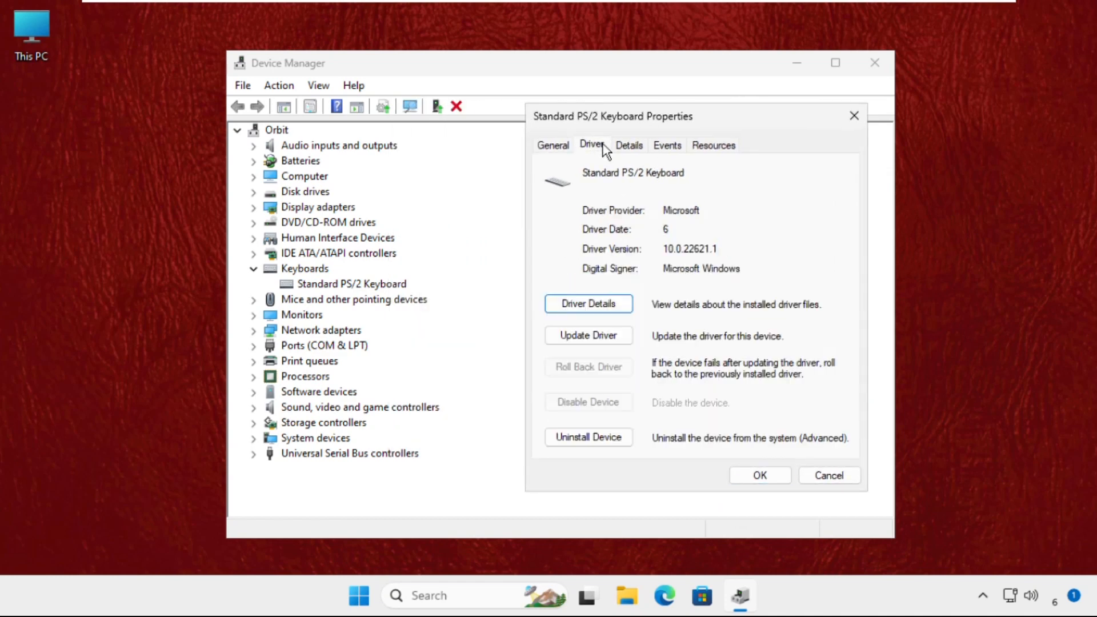
left_click(588, 336)
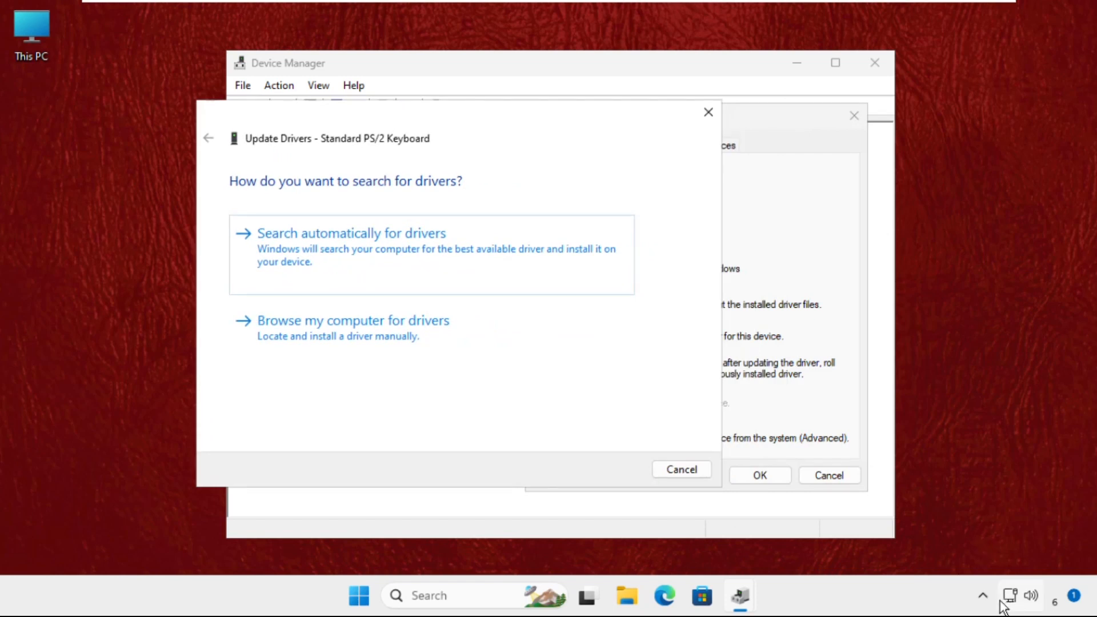
mouse_move(280, 271)
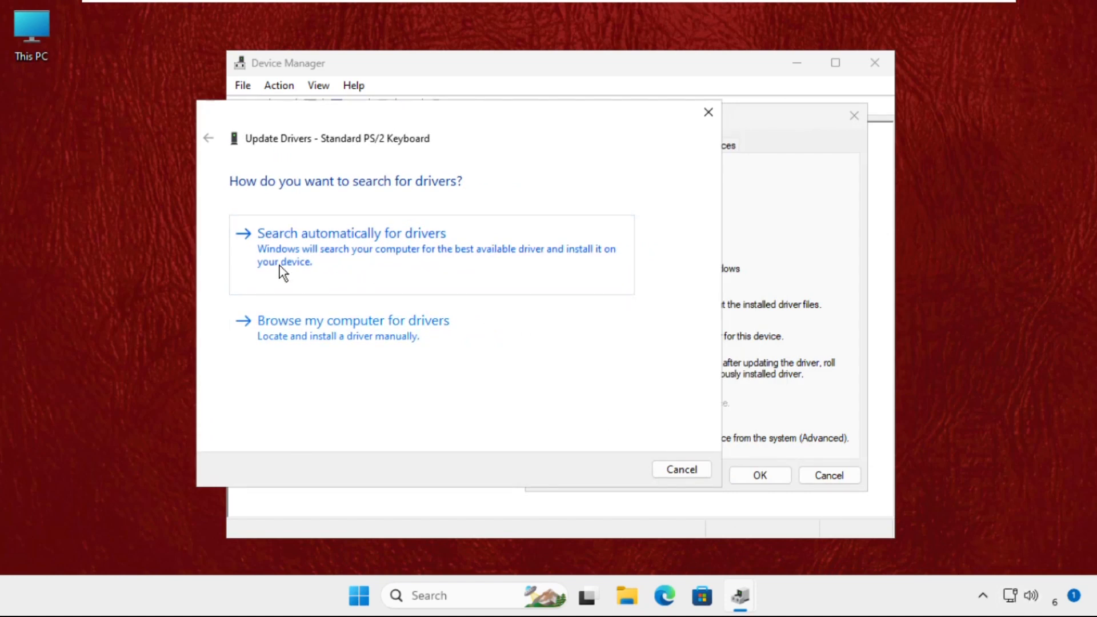
left_click(352, 234)
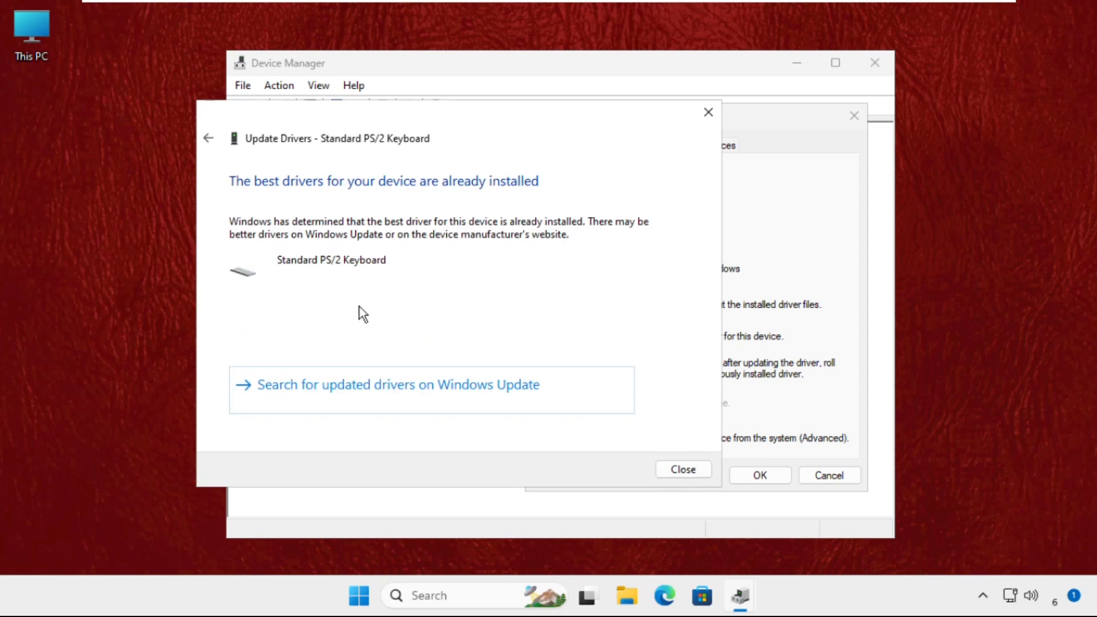
mouse_move(667, 214)
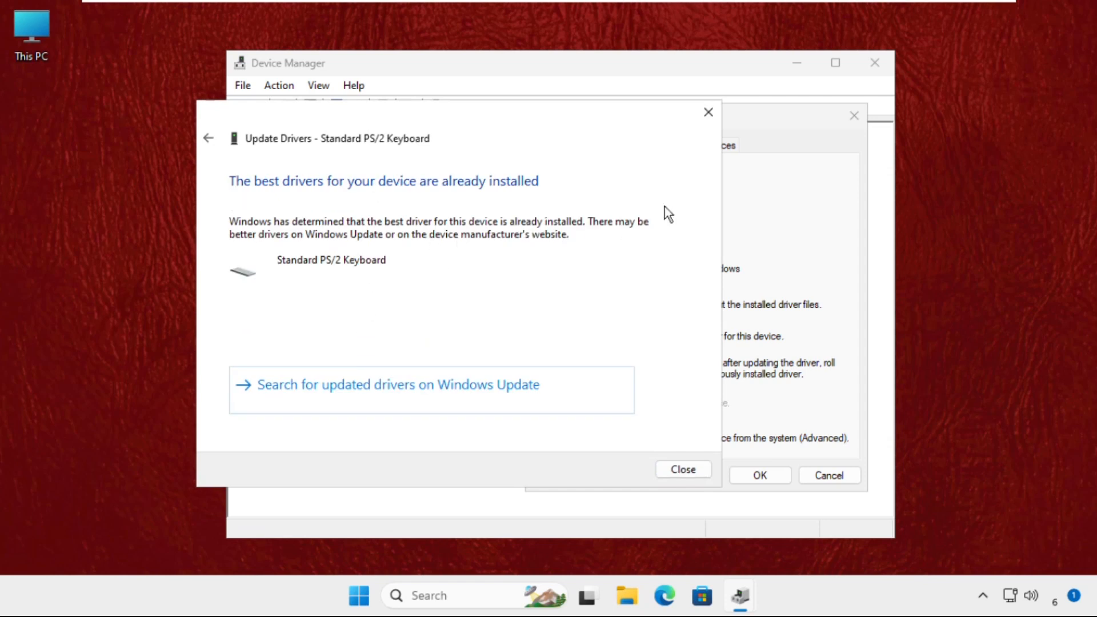
mouse_move(708, 112)
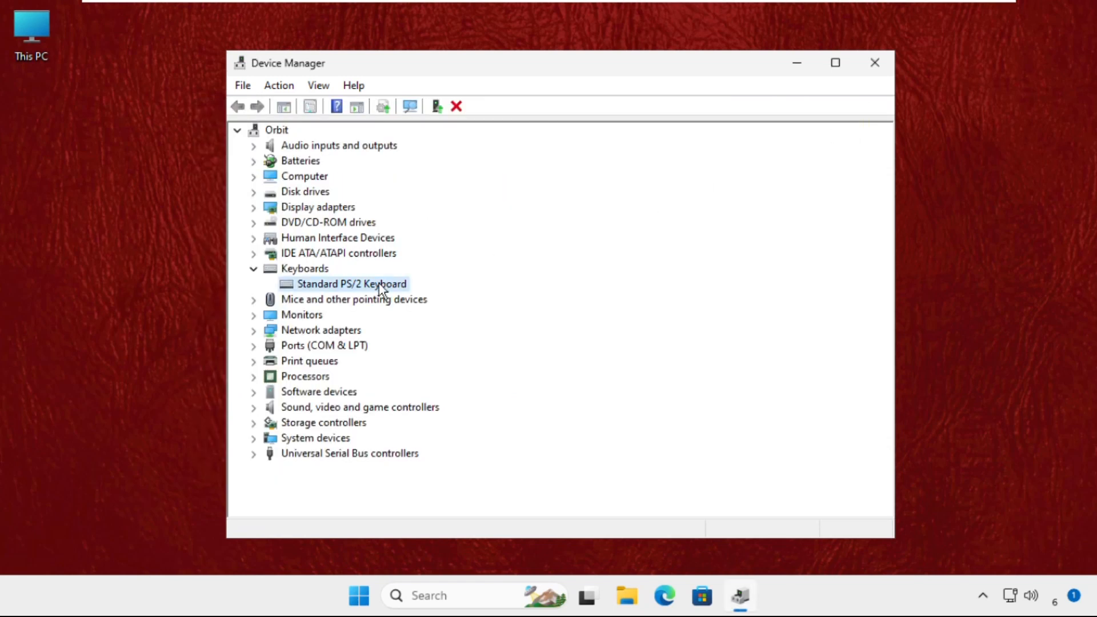
Update the HID-compliant mouse driver with an automatic search, then close the results and Device Manager
left_click(253, 298)
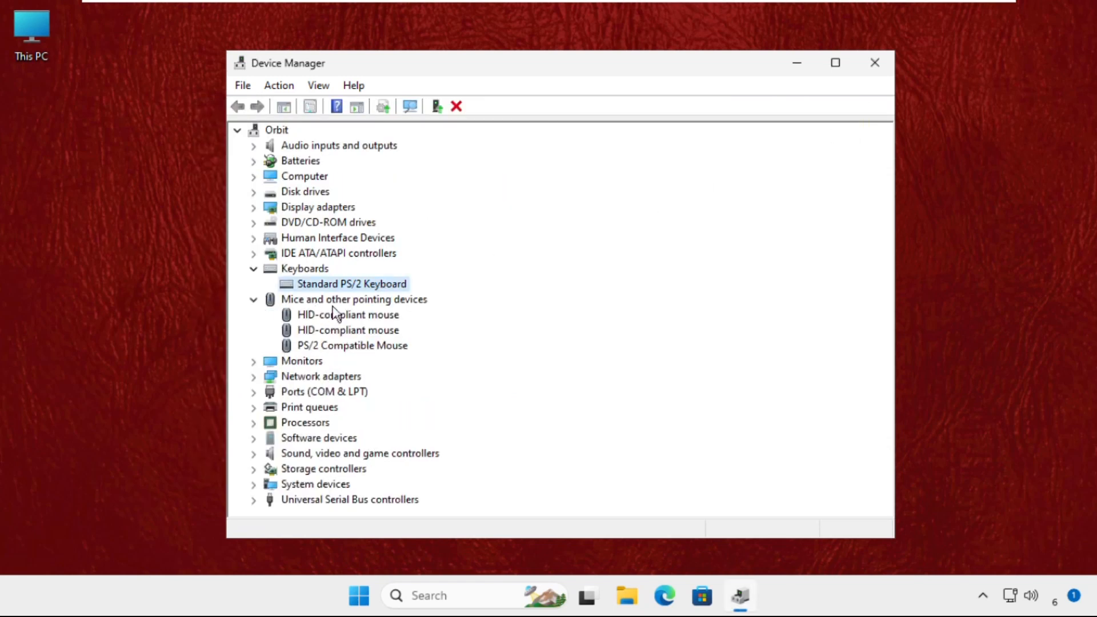
mouse_move(364, 329)
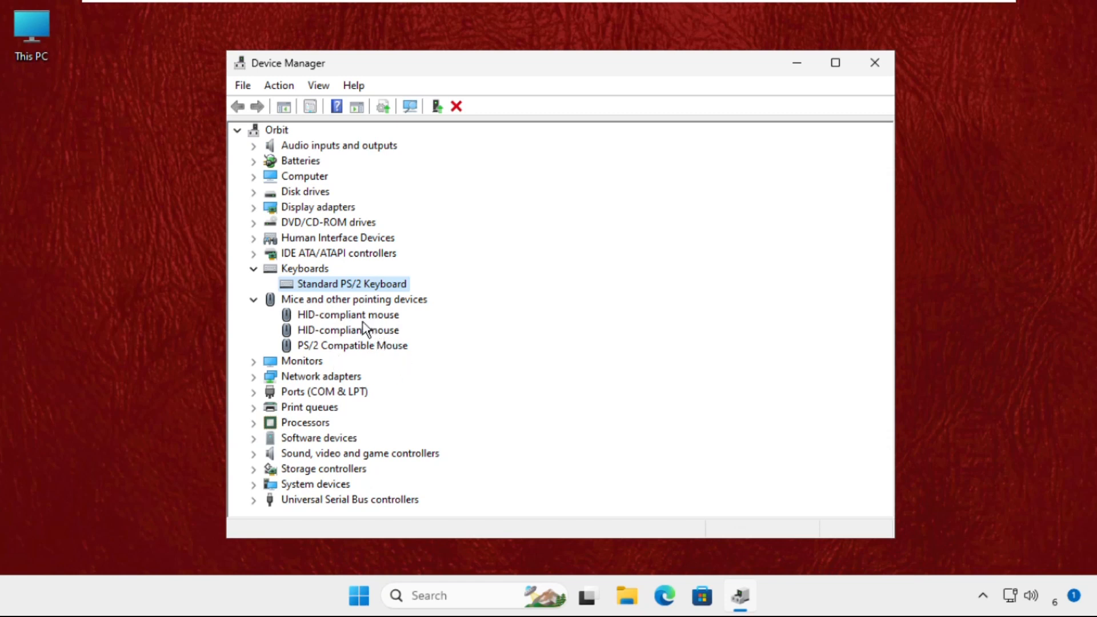
double_click(348, 315)
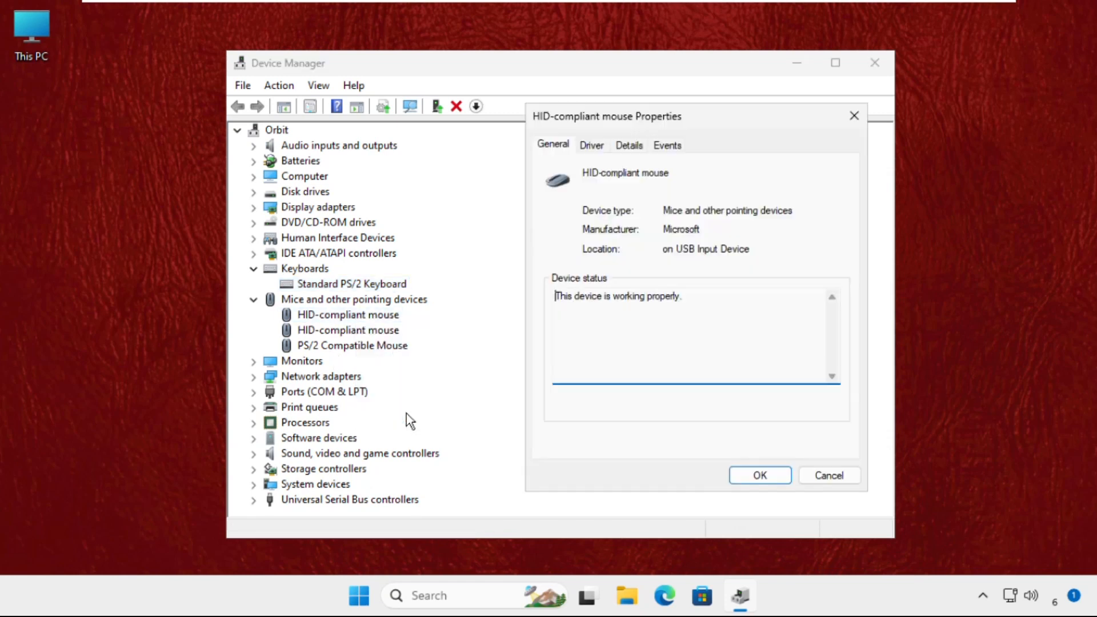
left_click(591, 145)
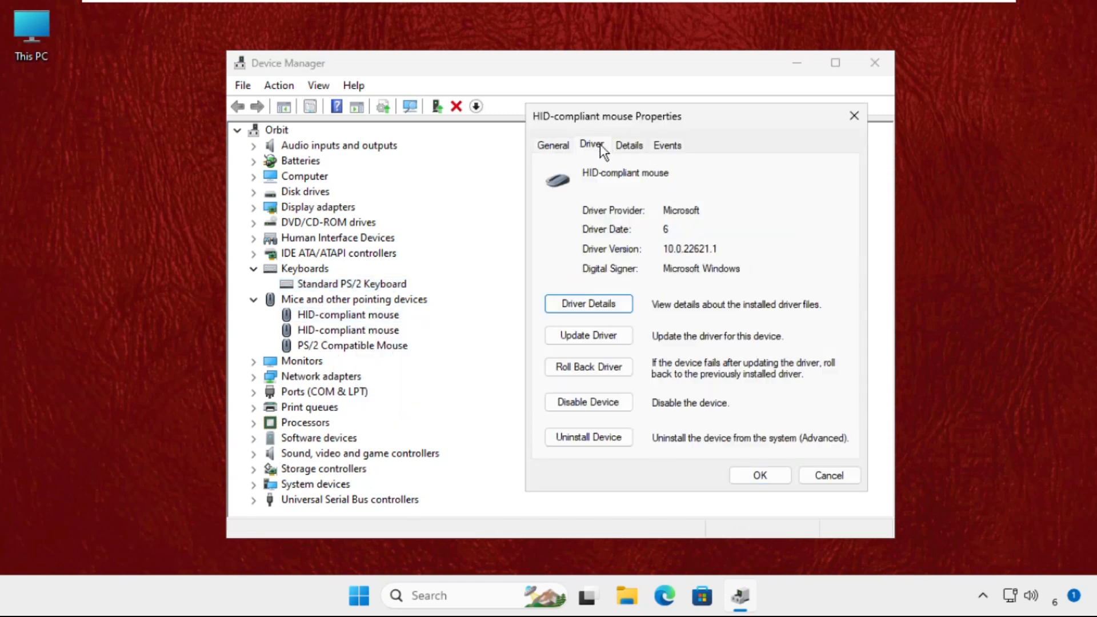
left_click(588, 336)
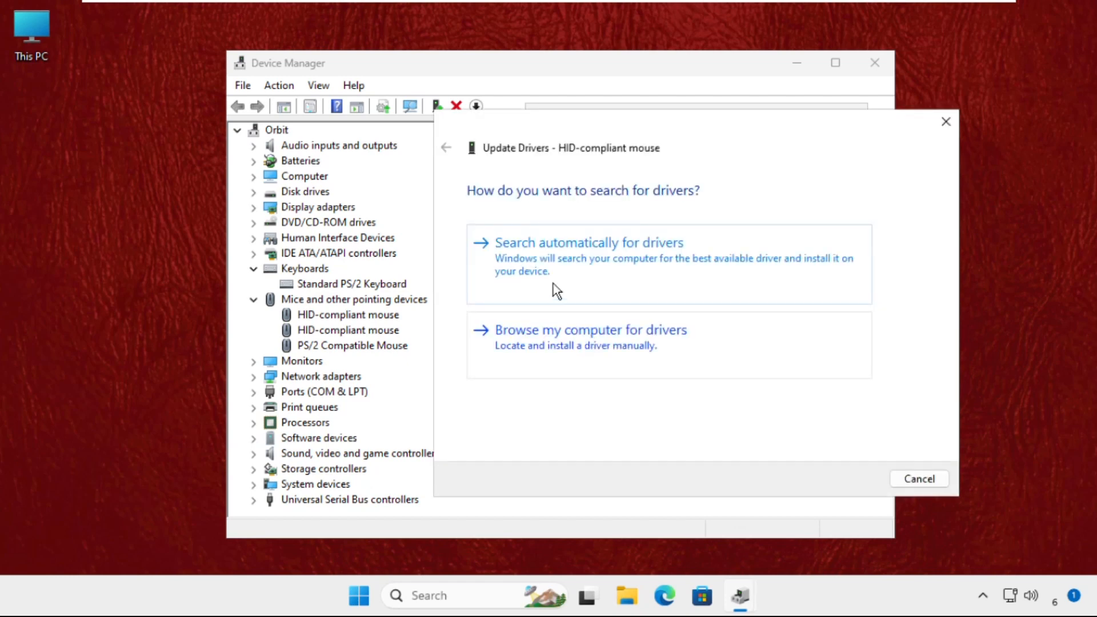
mouse_move(556, 252)
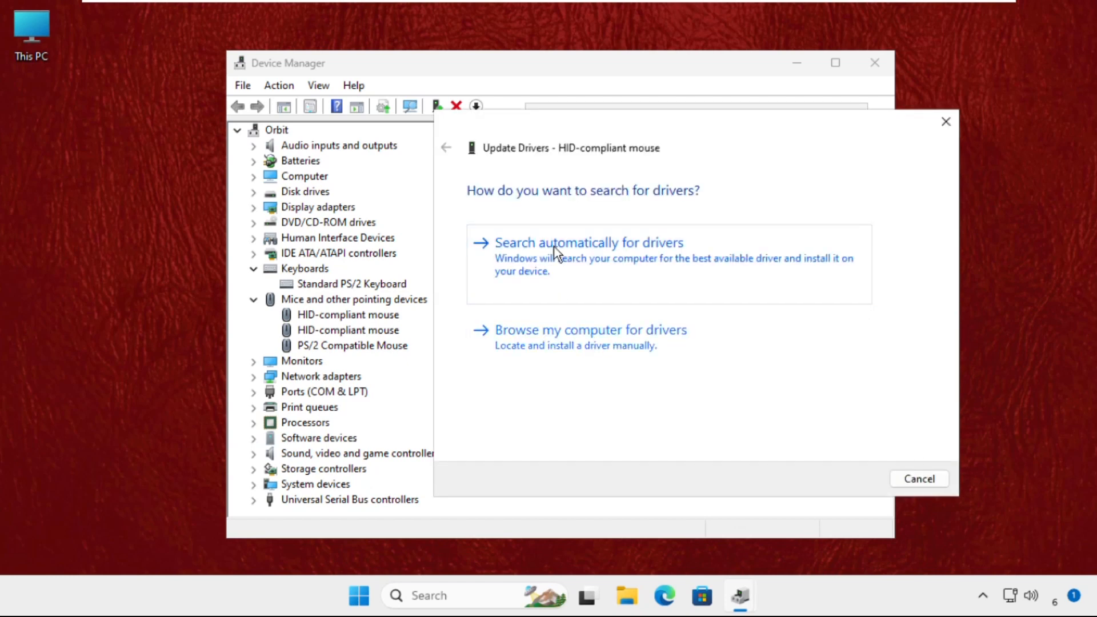
left_click(589, 243)
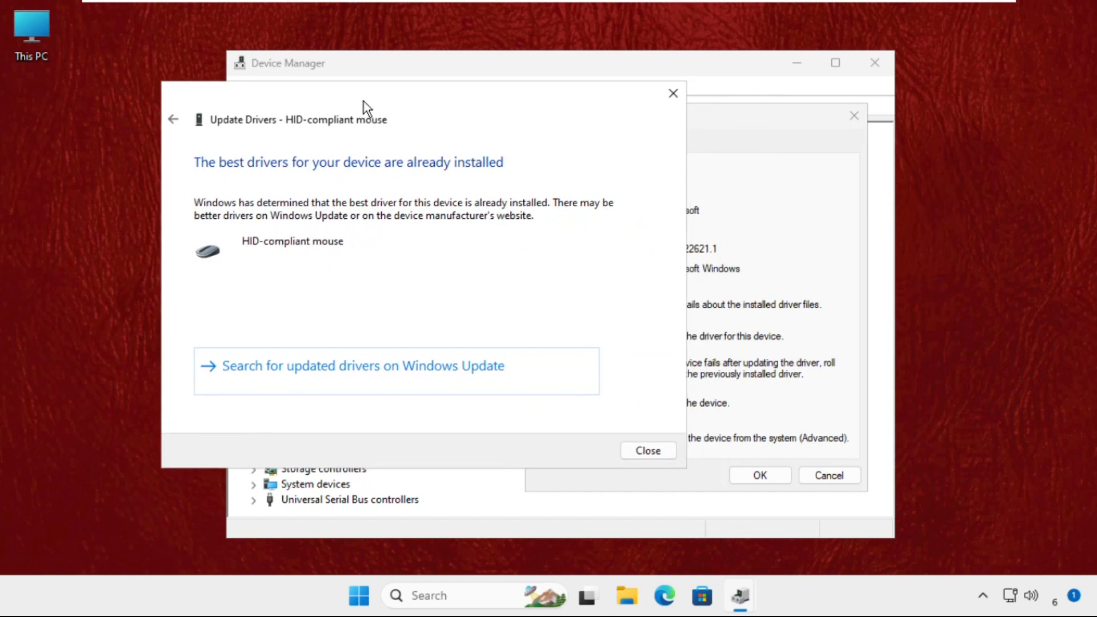
left_click(646, 449)
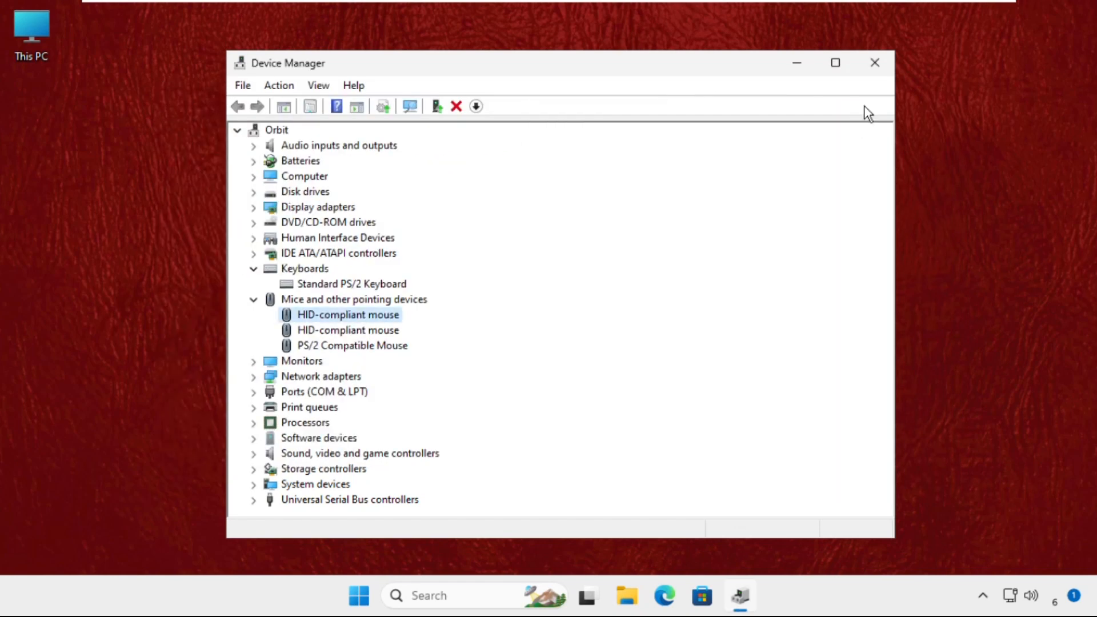
left_click(874, 62)
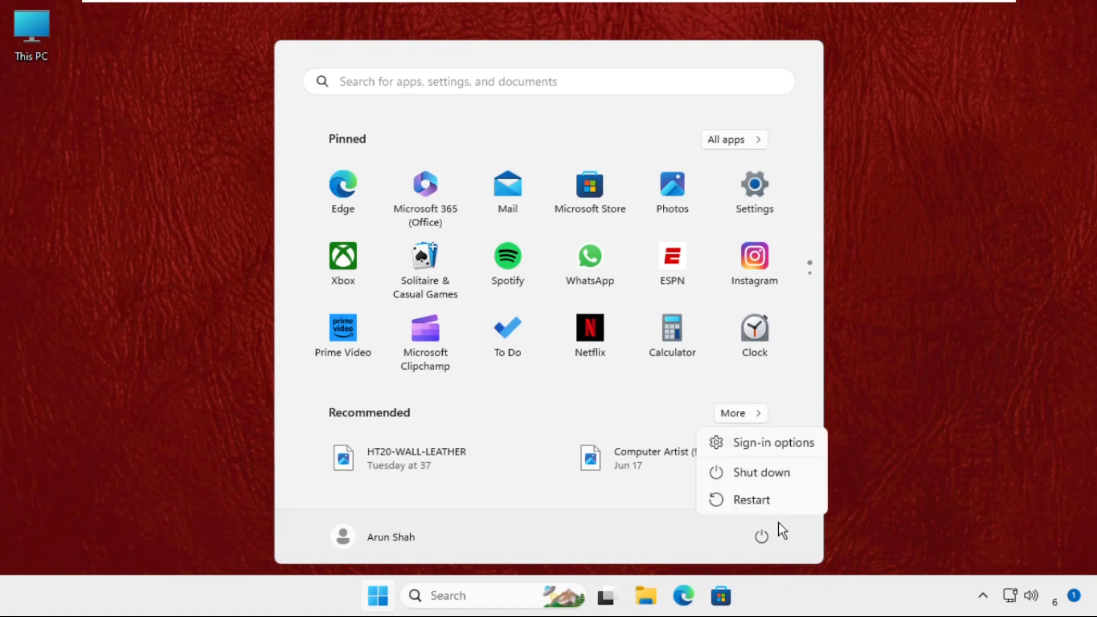
mouse_move(751, 499)
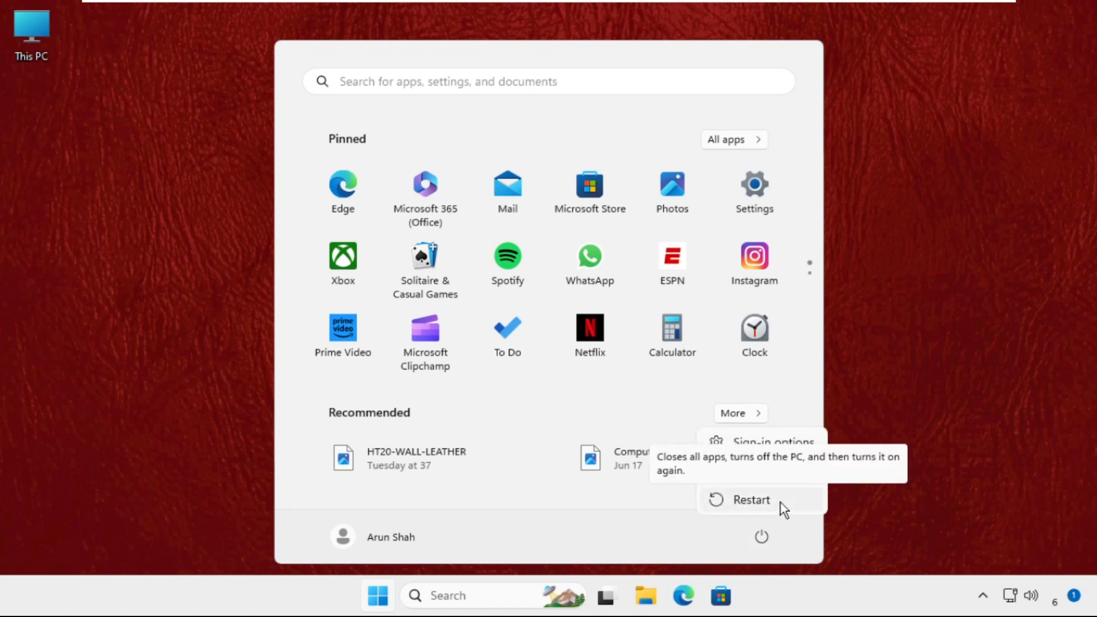
mouse_move(803, 496)
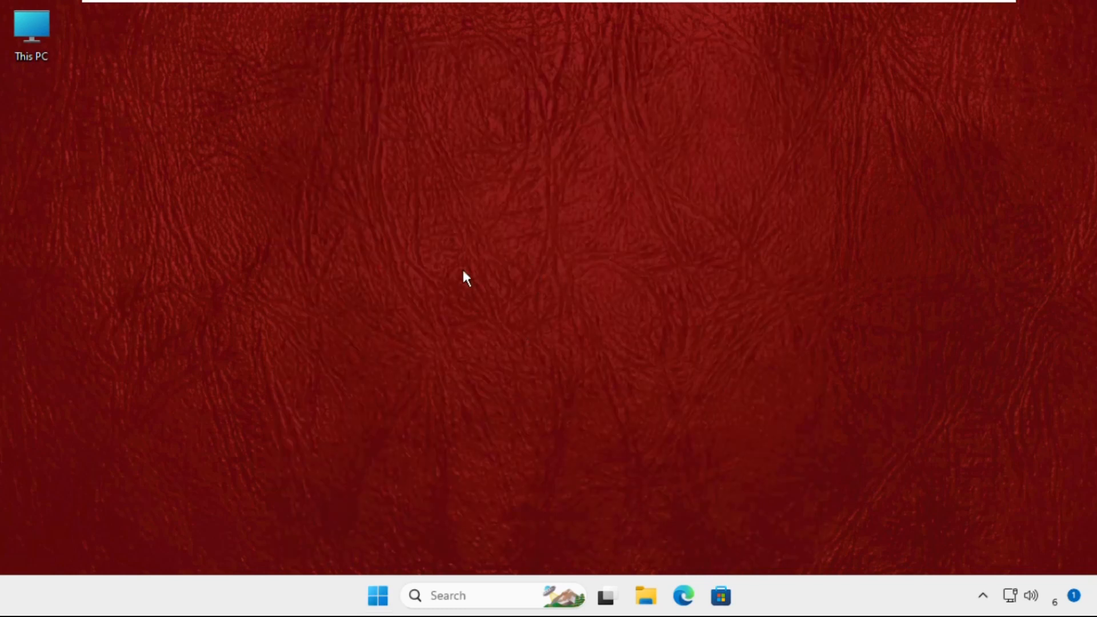
mouse_move(440, 448)
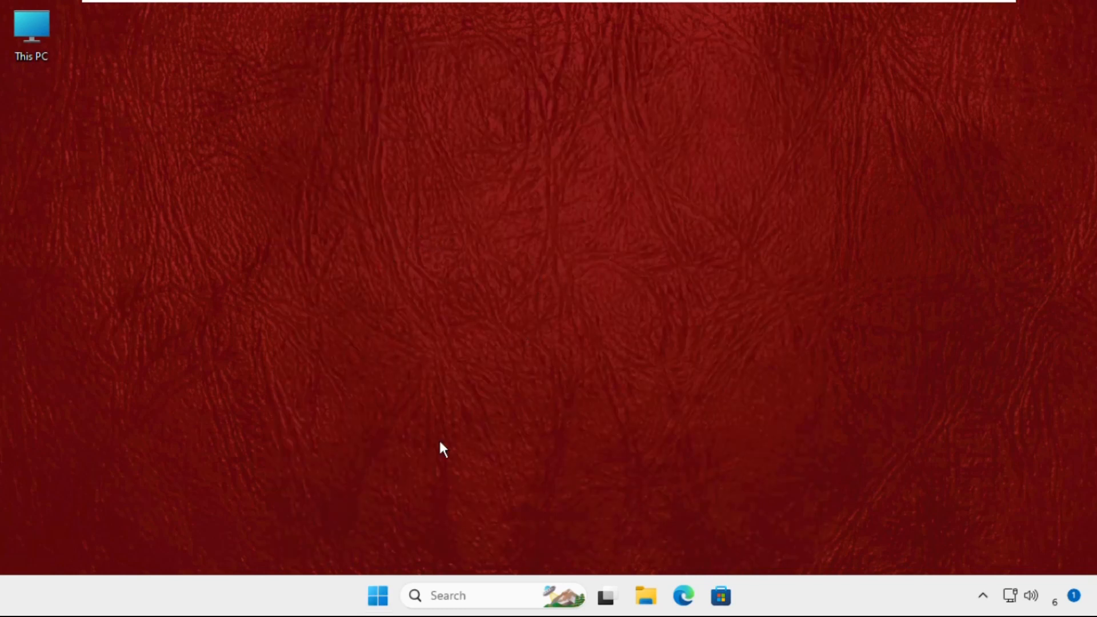
mouse_move(321, 254)
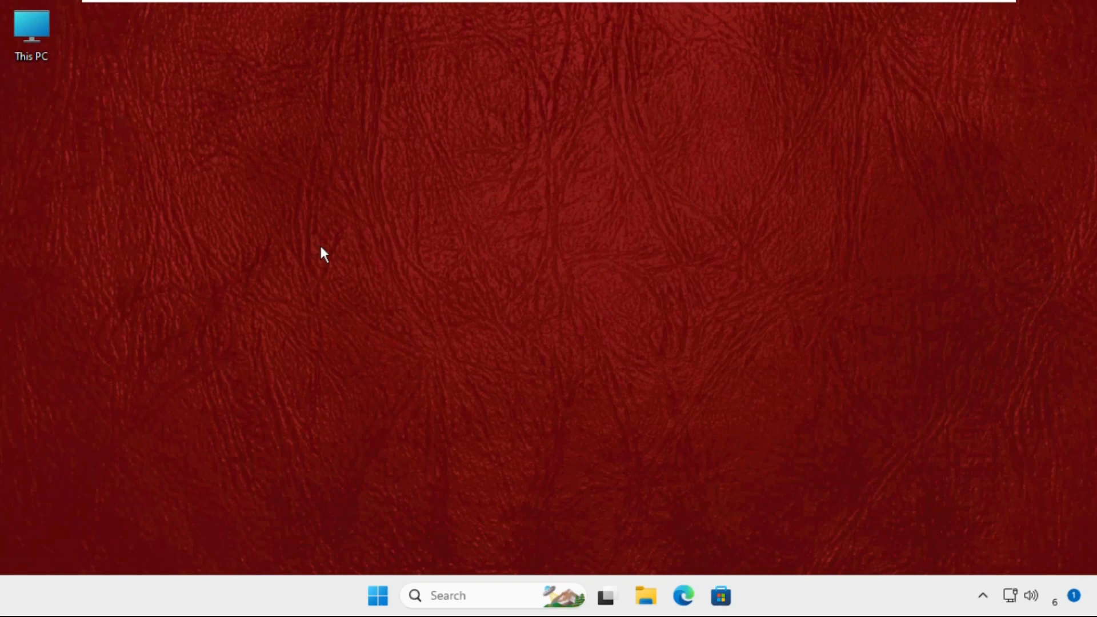